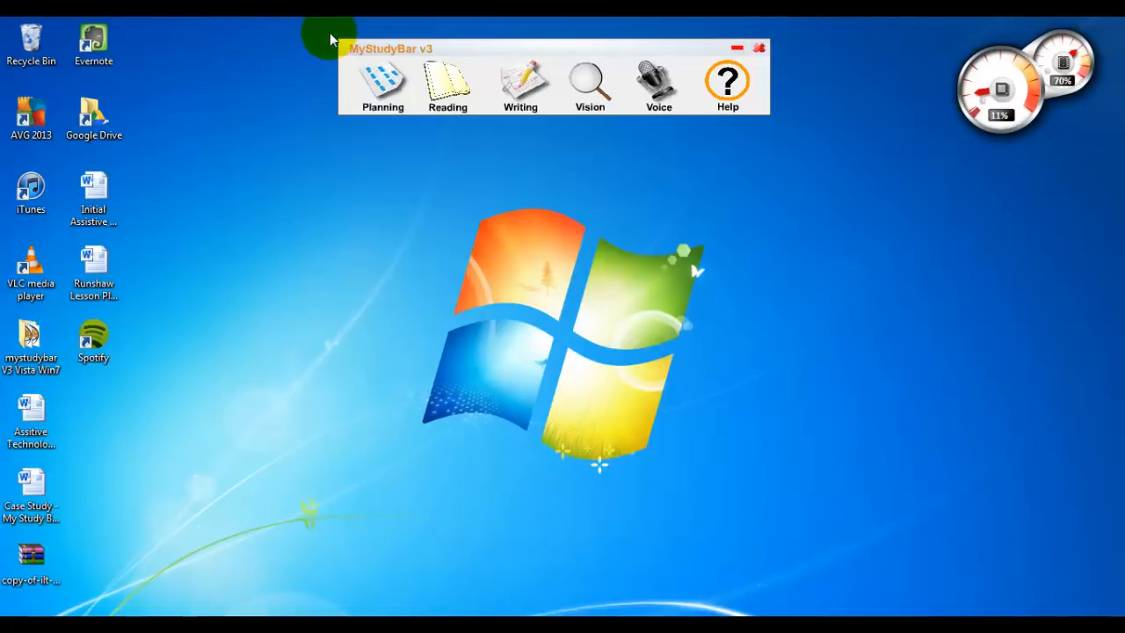
{"action": "mouse_move", "coordinate": [327, 27]}
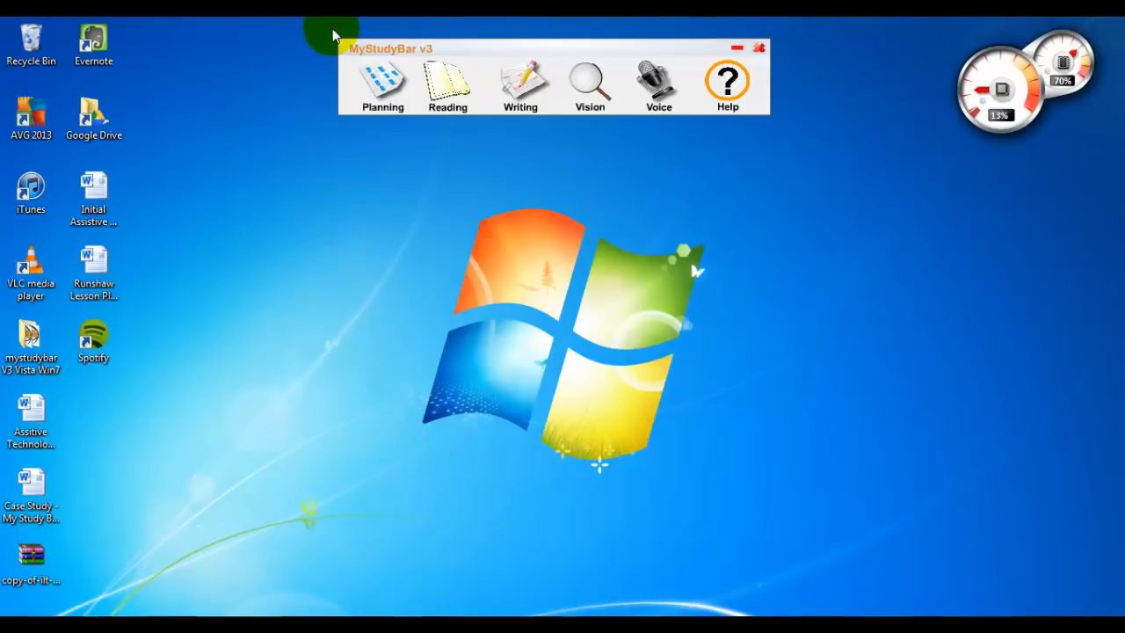
{"action": "mouse_move", "coordinate": [384, 49]}
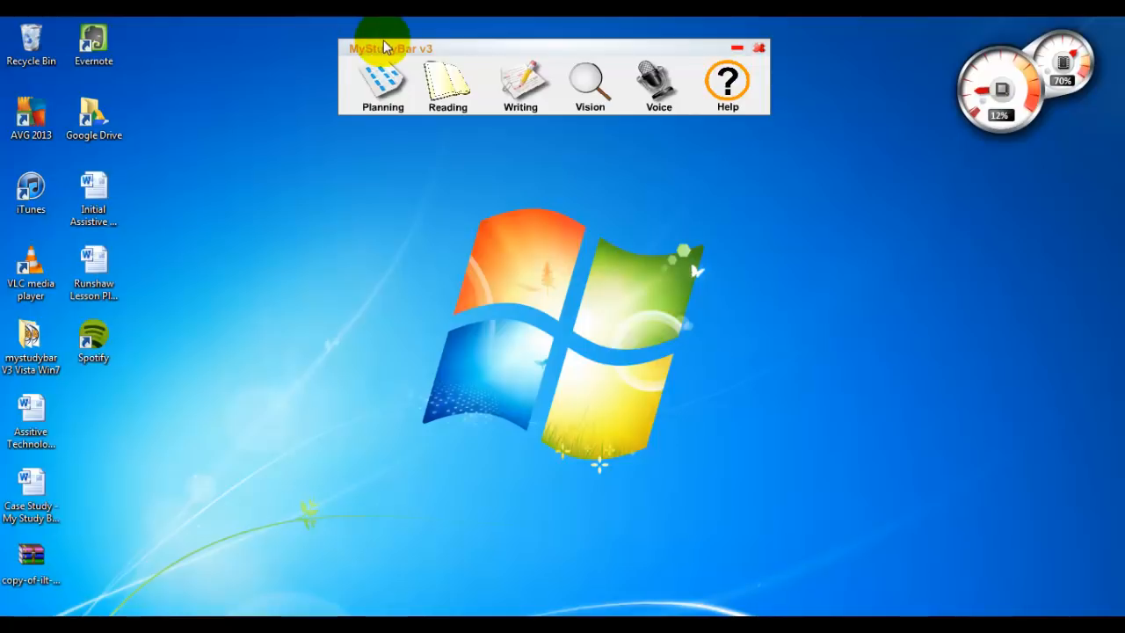
{"action": "mouse_move", "coordinate": [331, 32]}
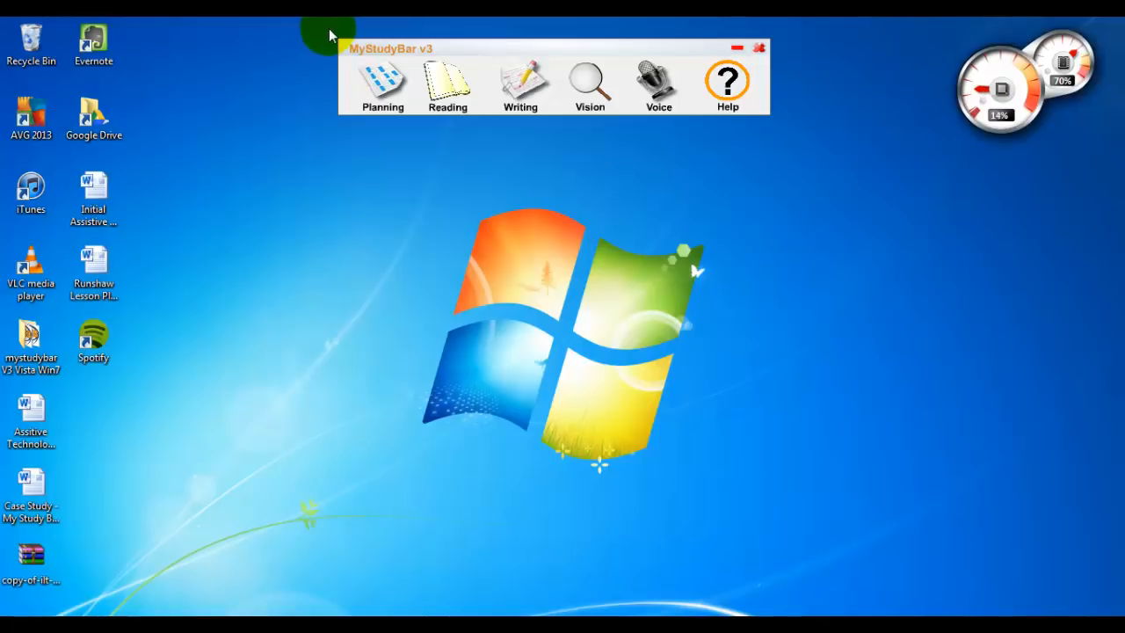
Step: Launch 'Orato - text reader' from MyStudyBar's Reading tools and centre its window
{"action": "left_click", "coordinate": [444, 79]}
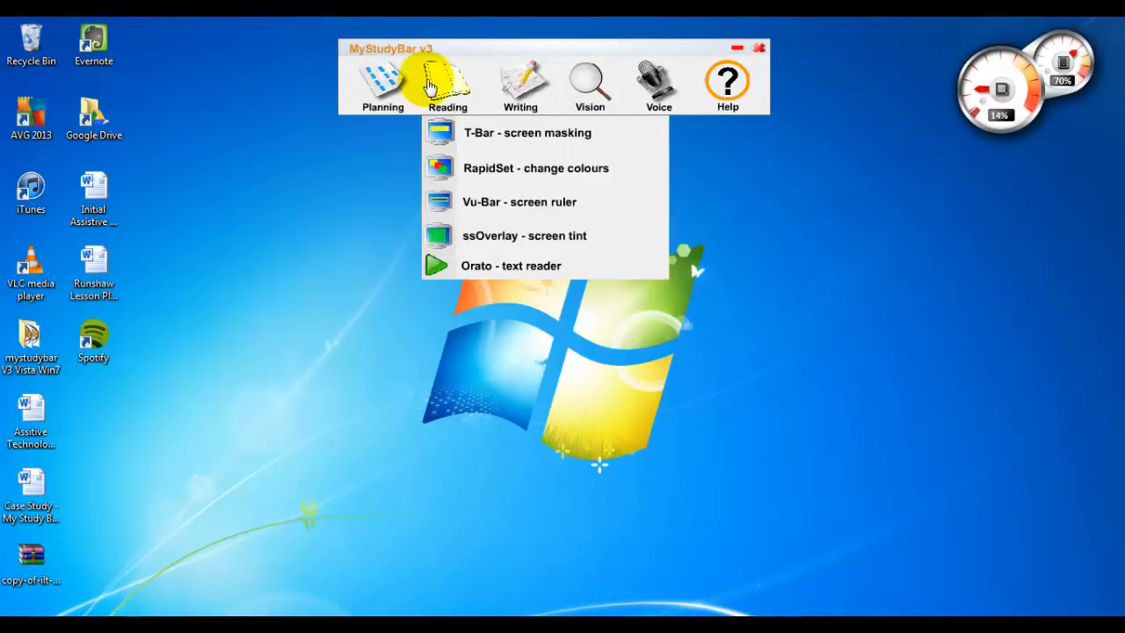
{"action": "mouse_move", "coordinate": [476, 239]}
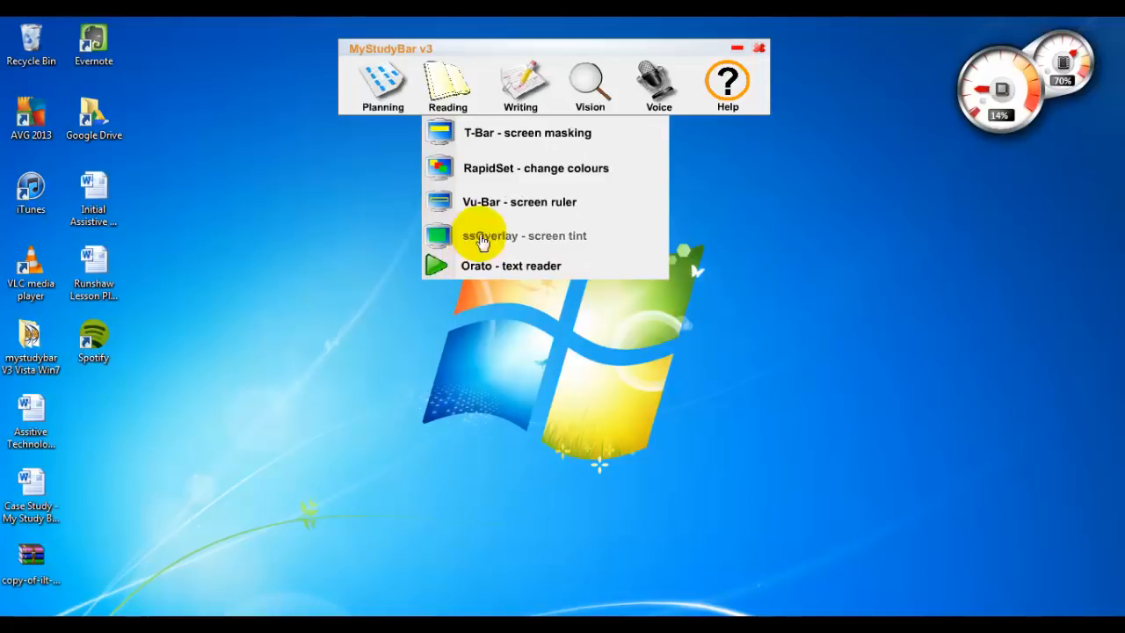
{"action": "mouse_move", "coordinate": [450, 81]}
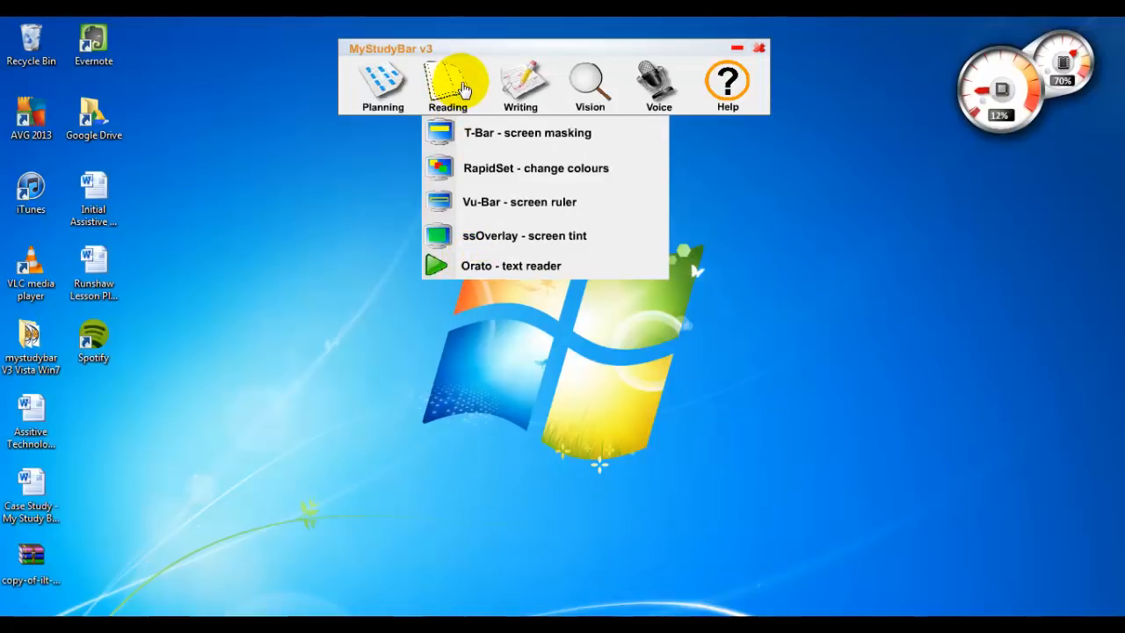
{"action": "mouse_move", "coordinate": [454, 92]}
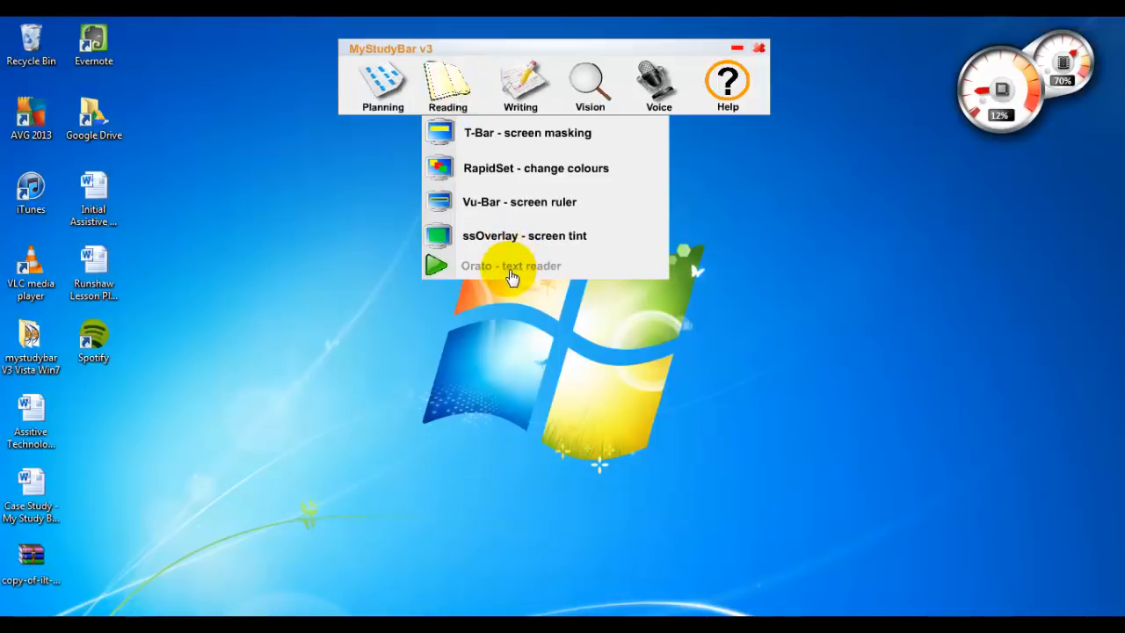
{"action": "left_click", "coordinate": [510, 266]}
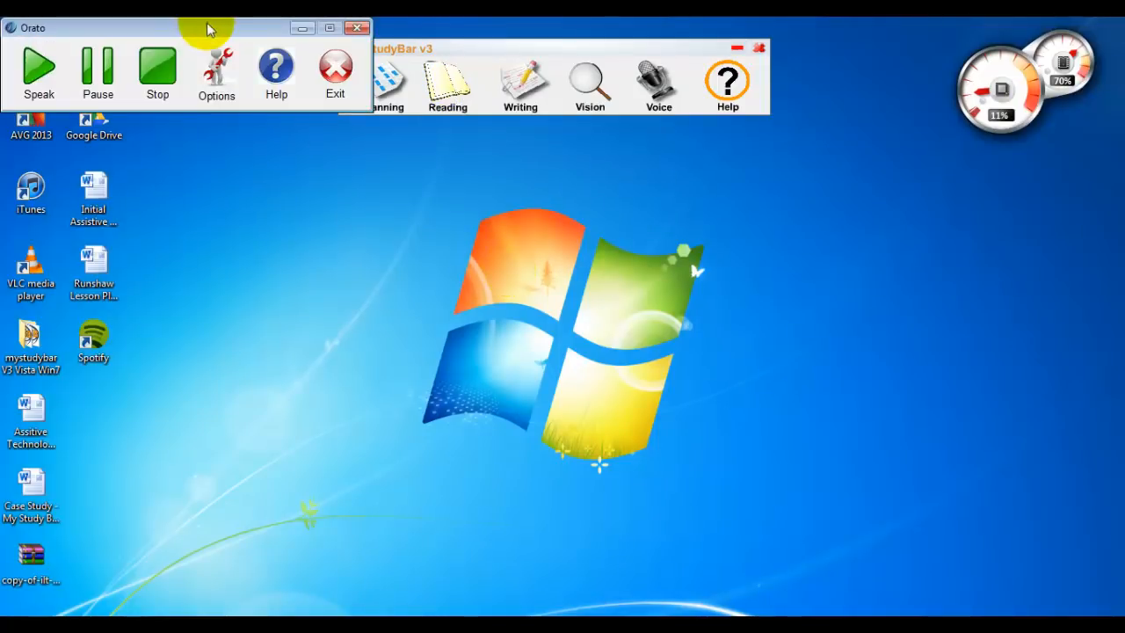
{"action": "left_click_drag", "start_coordinate": [209, 28], "coordinate": [552, 145]}
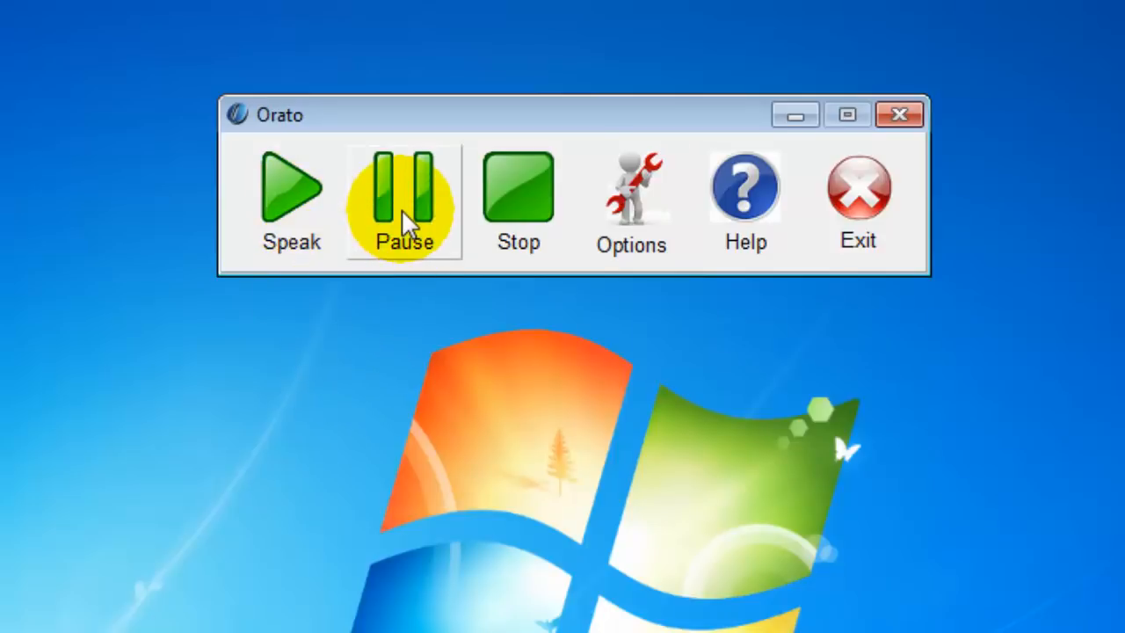
{"action": "mouse_move", "coordinate": [520, 201]}
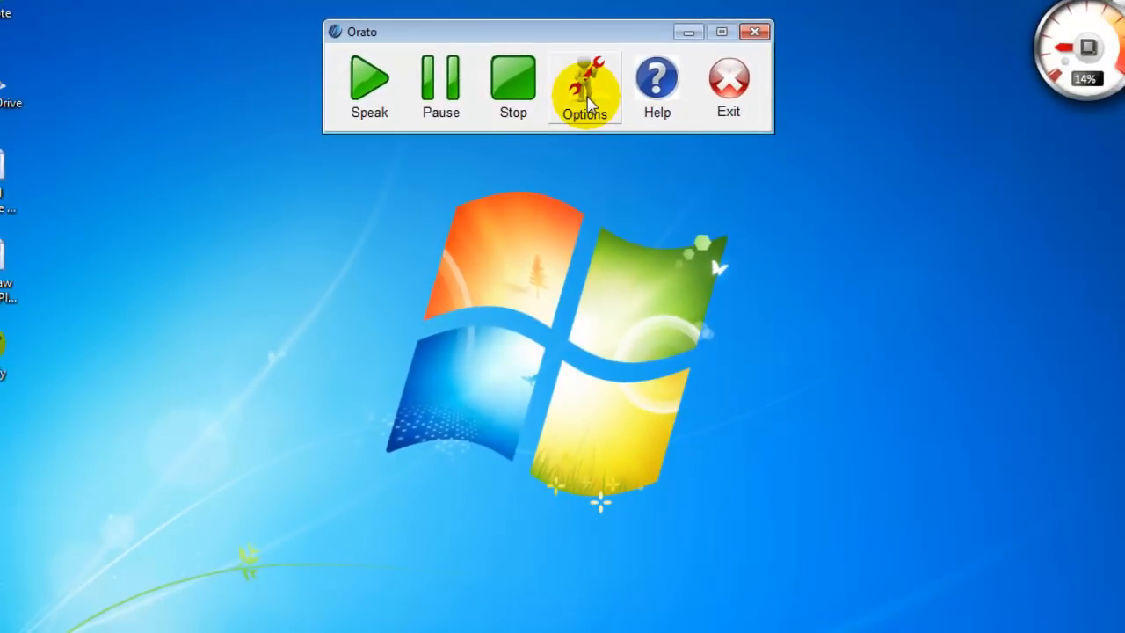
Step: In Orato's options, choose the TechDis Jack (CereVoice) voice and dismiss the error message
{"action": "left_click", "coordinate": [583, 79]}
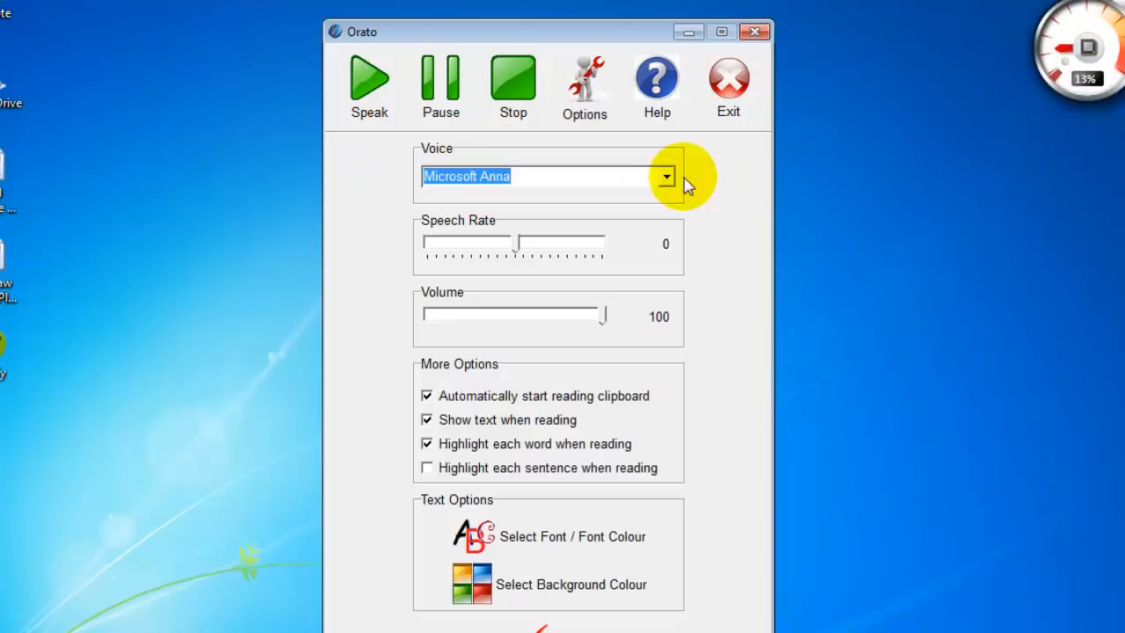
{"action": "left_click", "coordinate": [666, 176]}
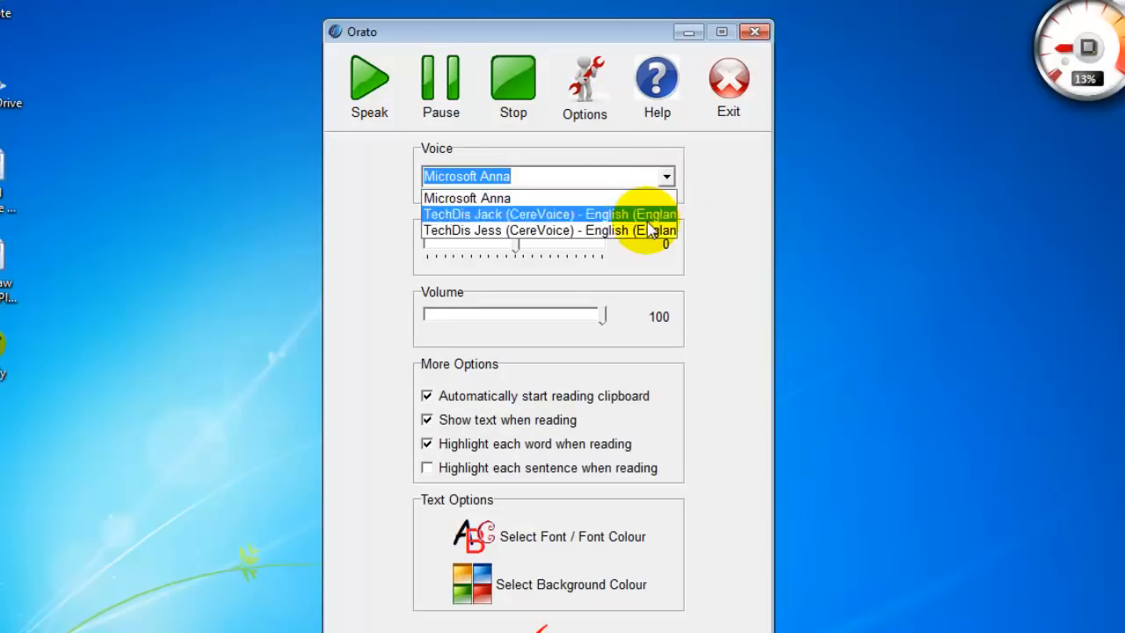
{"action": "mouse_move", "coordinate": [615, 225]}
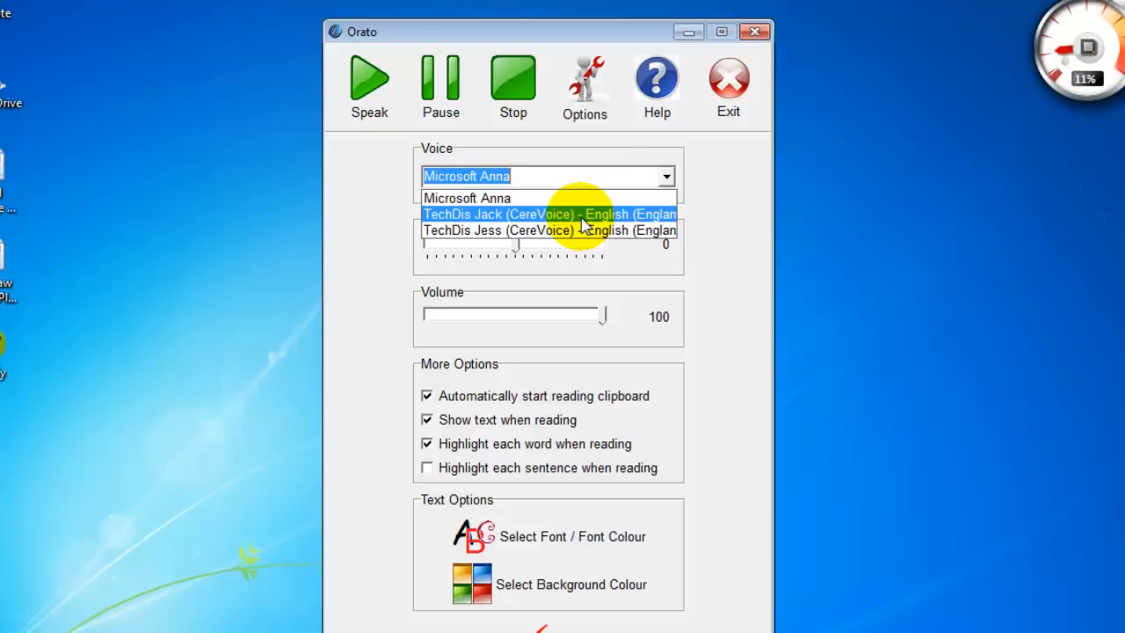
{"action": "left_click", "coordinate": [545, 215]}
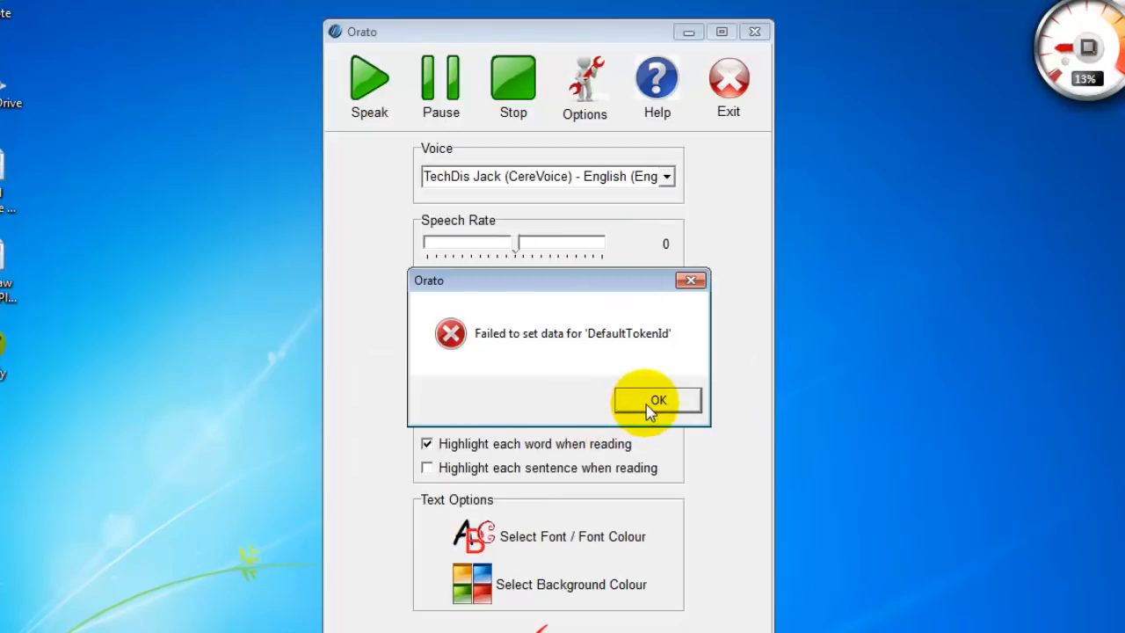
{"action": "left_click", "coordinate": [661, 400]}
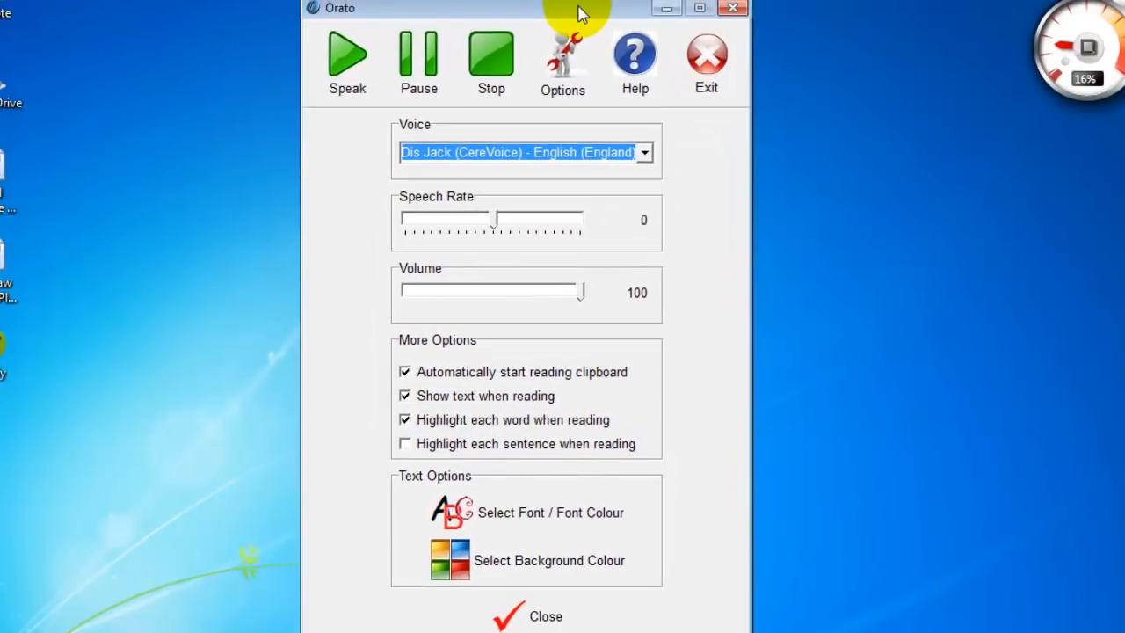
{"action": "mouse_move", "coordinate": [541, 172]}
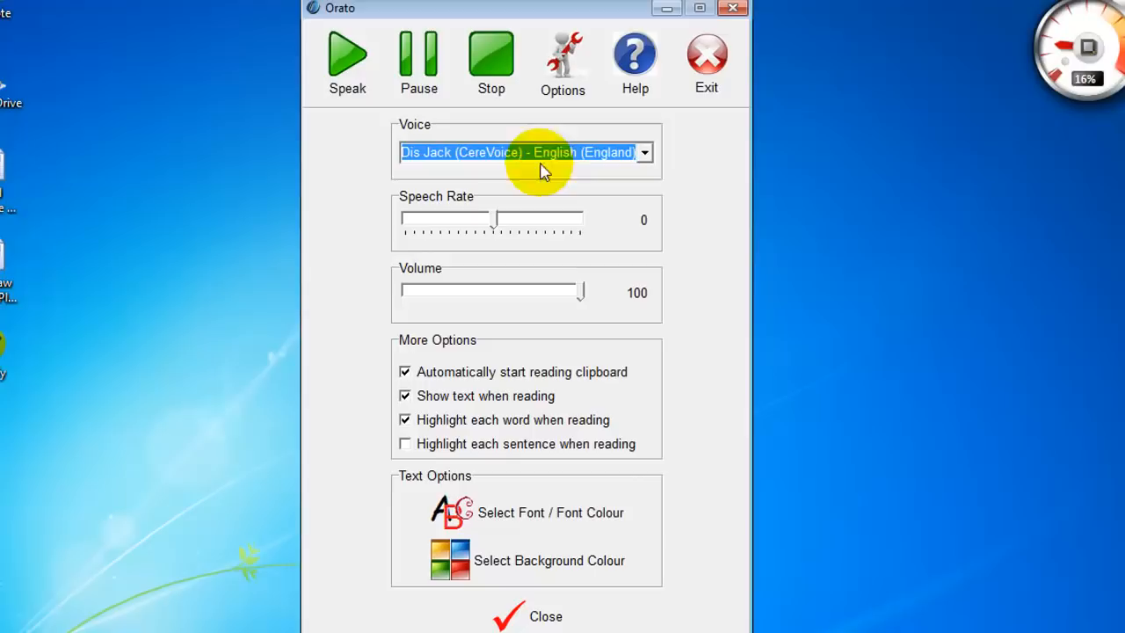
{"action": "mouse_move", "coordinate": [404, 179]}
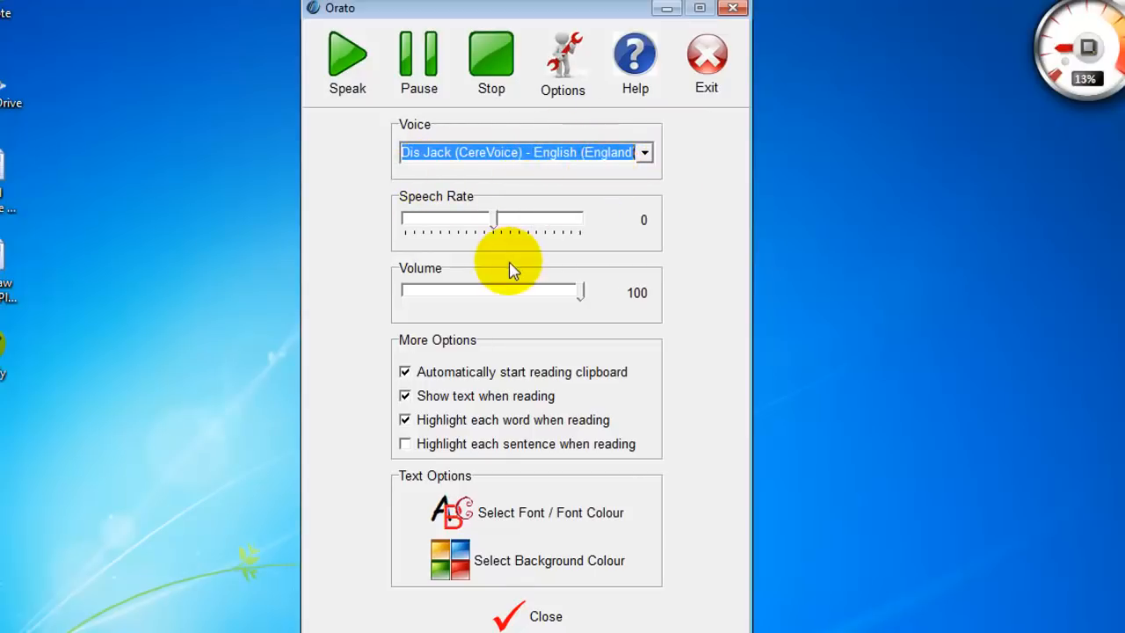
{"action": "mouse_move", "coordinate": [395, 232]}
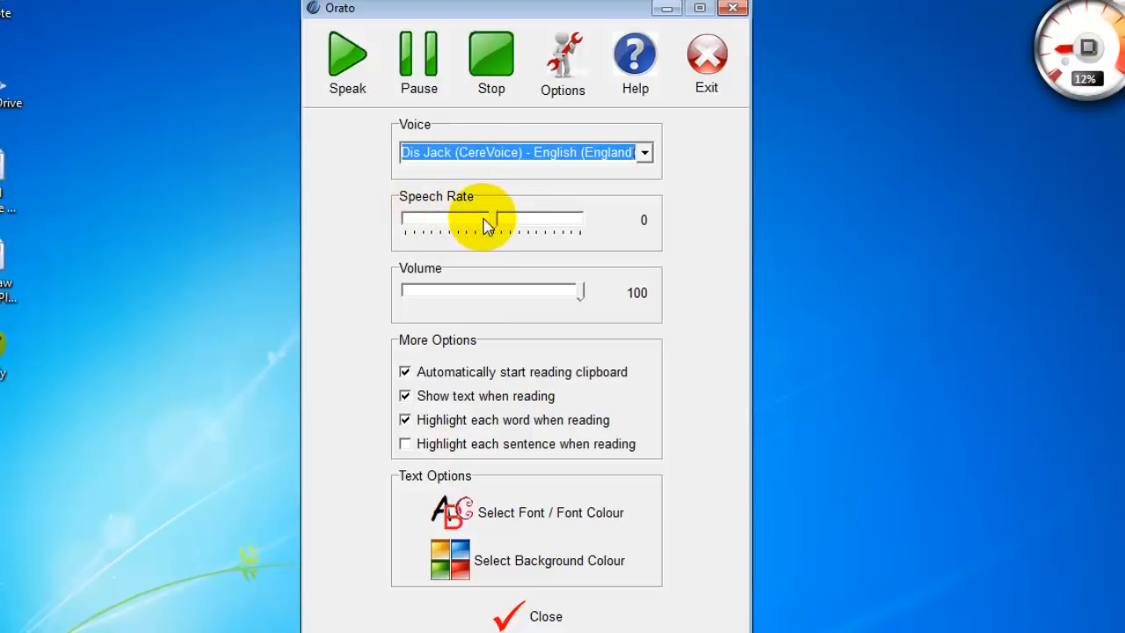
{"action": "left_click_drag", "start_coordinate": [482, 218], "coordinate": [429, 218]}
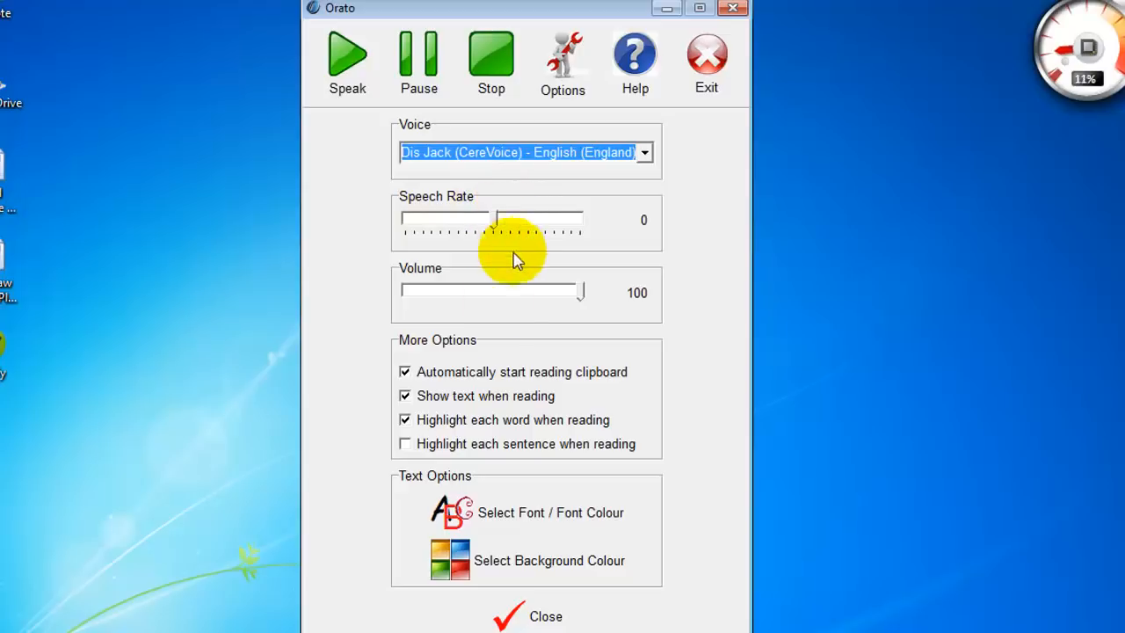
{"action": "mouse_move", "coordinate": [584, 297]}
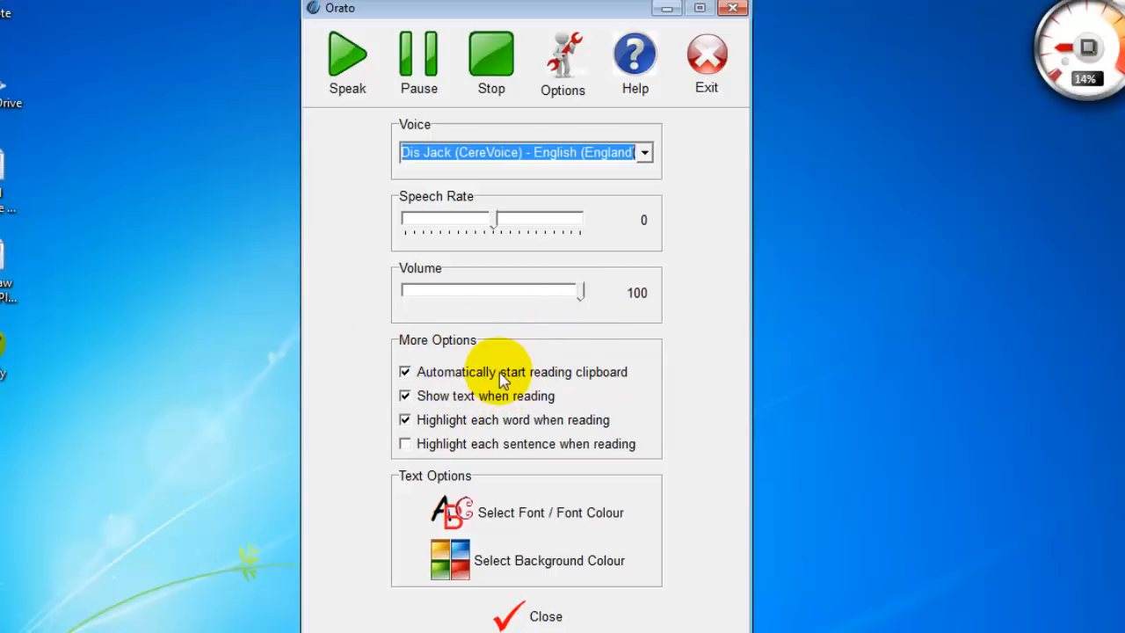
{"action": "mouse_move", "coordinate": [473, 423]}
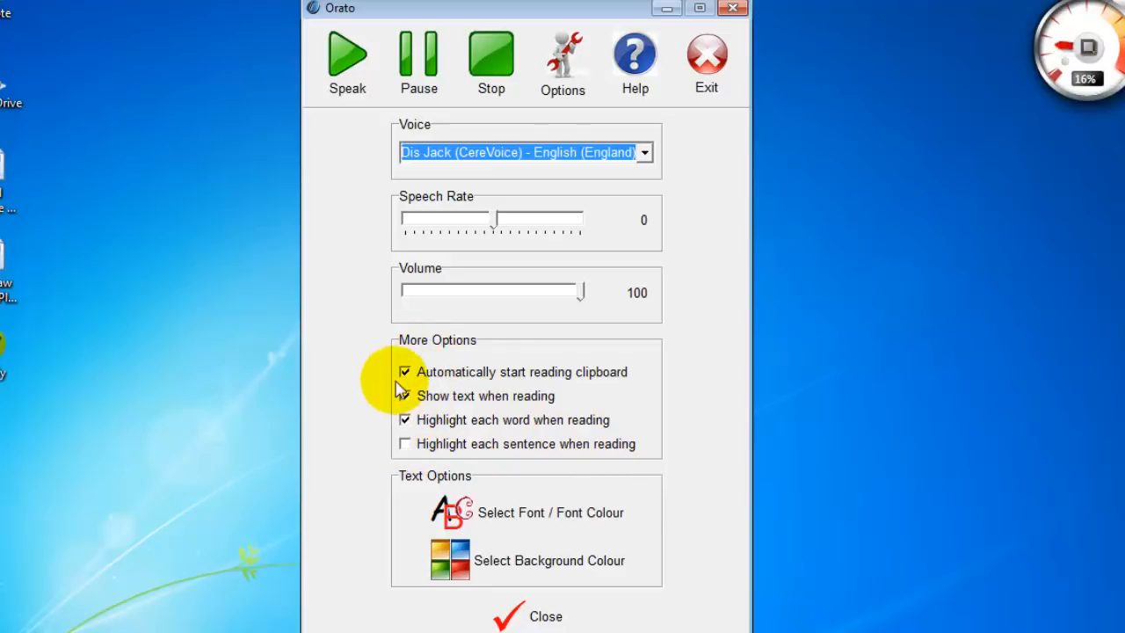
{"action": "left_click", "coordinate": [404, 395]}
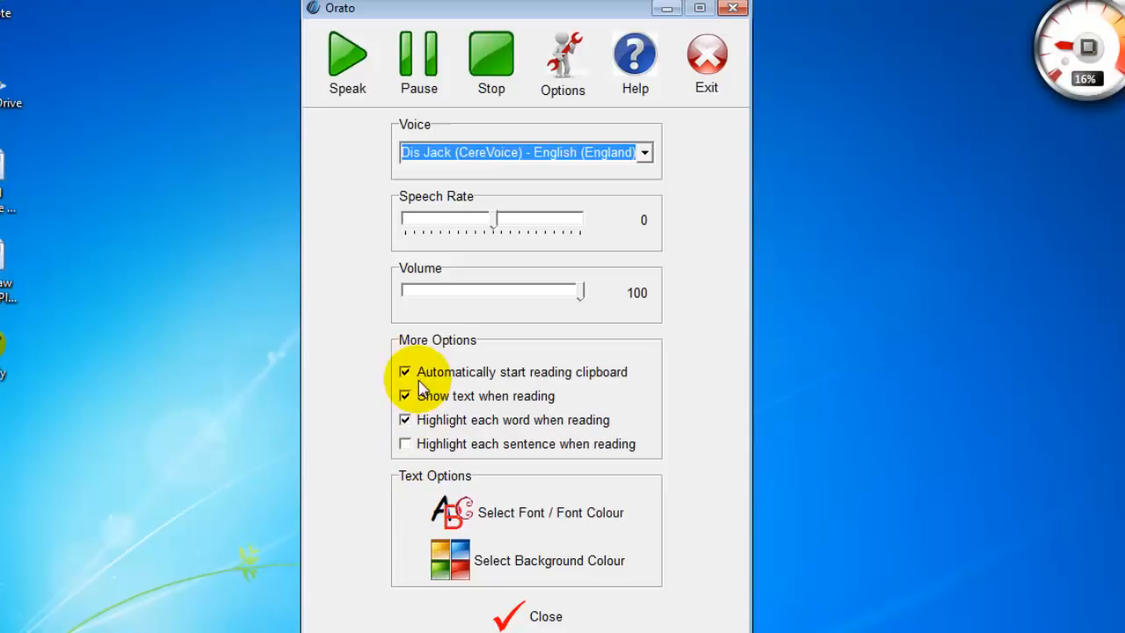
{"action": "mouse_move", "coordinate": [422, 443]}
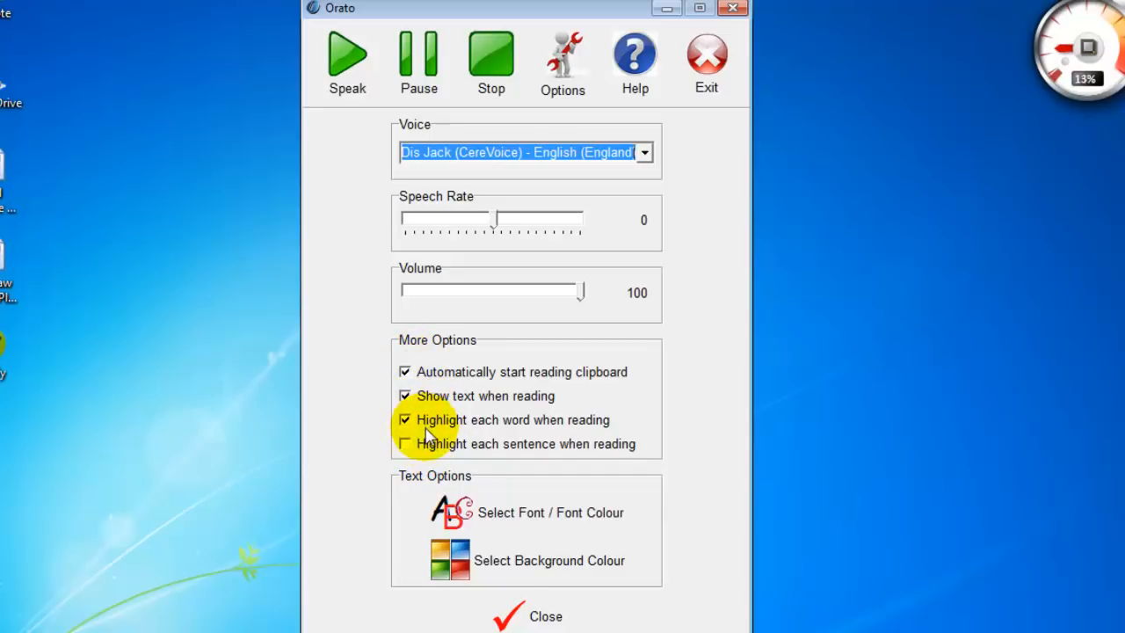
{"action": "mouse_move", "coordinate": [527, 429]}
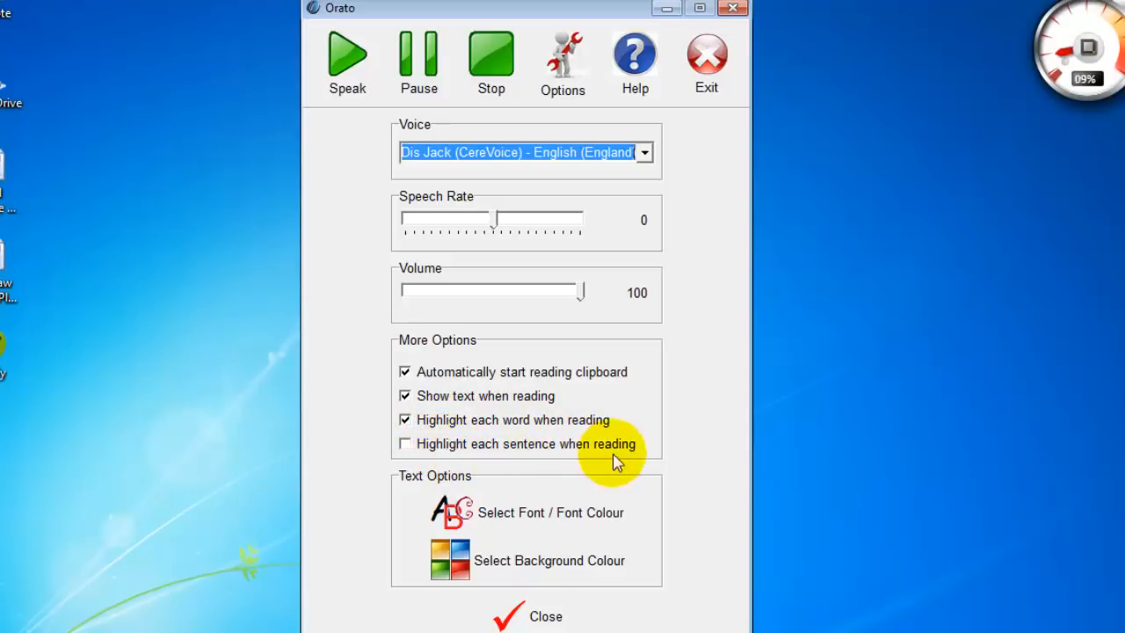
{"action": "mouse_move", "coordinate": [509, 519]}
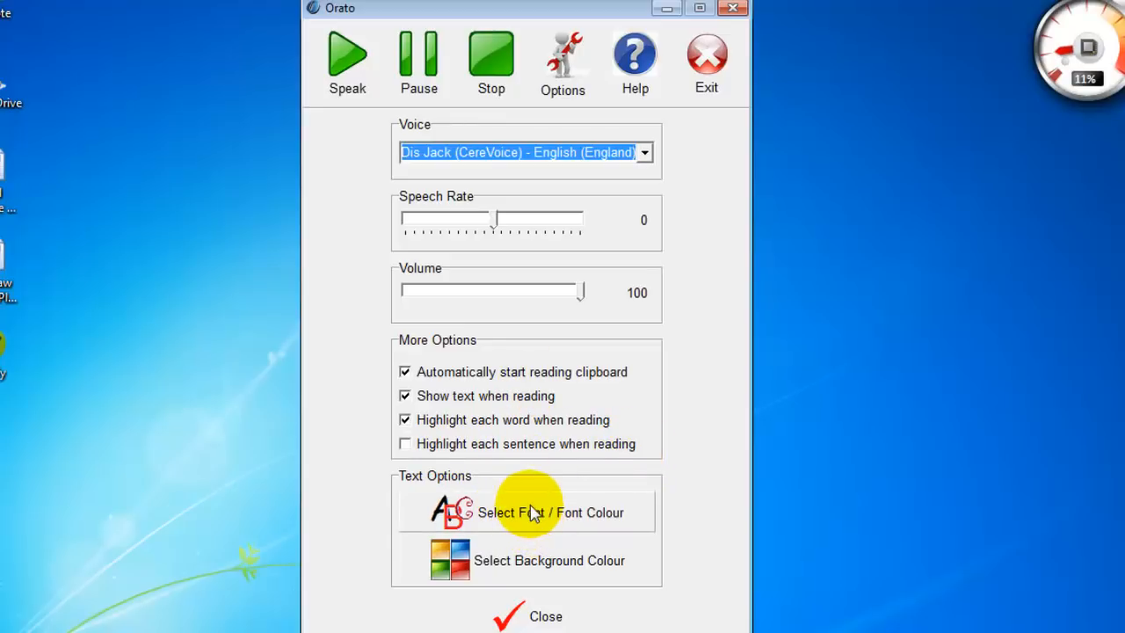
{"action": "mouse_move", "coordinate": [538, 519]}
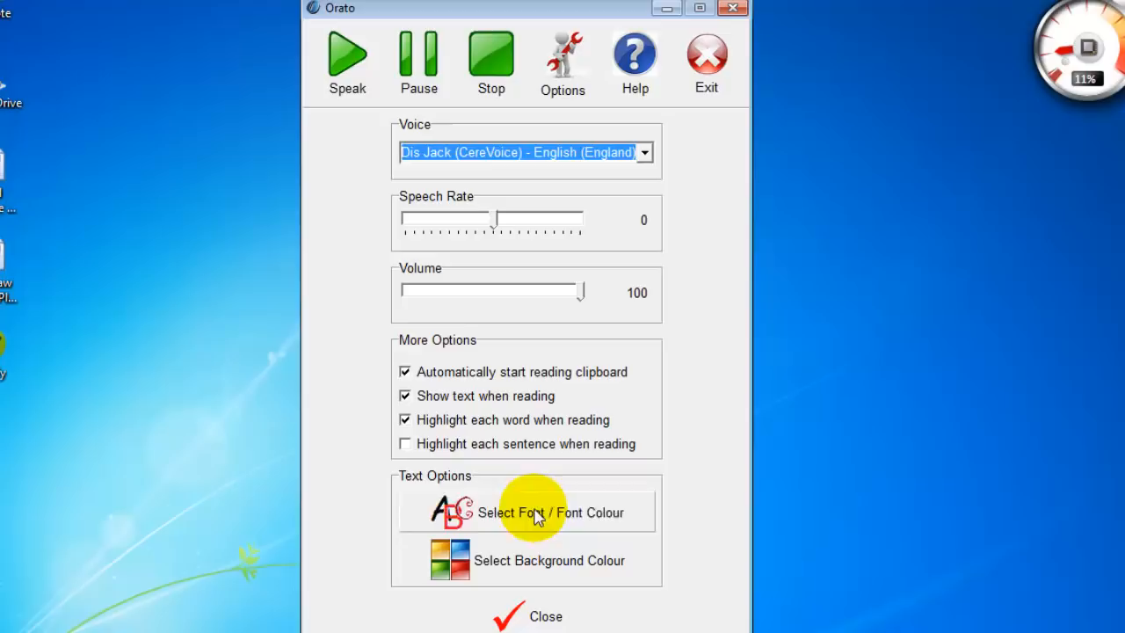
Step: Set the reading font to Arial Bold at size 18 in the Font dialog
{"action": "left_click", "coordinate": [536, 513]}
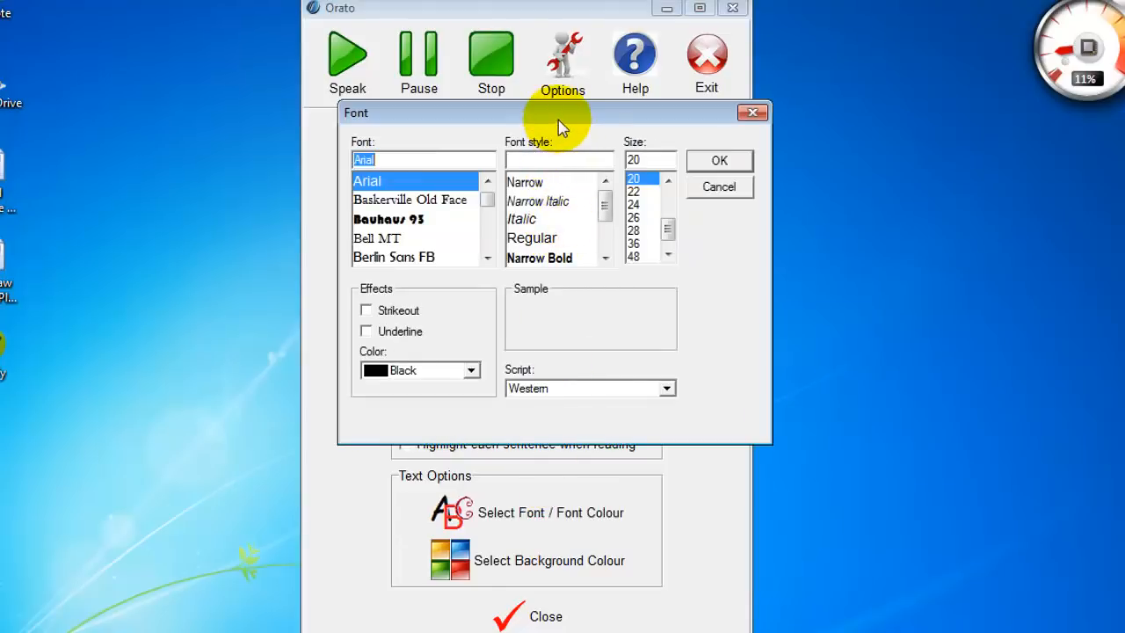
{"action": "left_click_drag", "start_coordinate": [554, 112], "coordinate": [524, 130]}
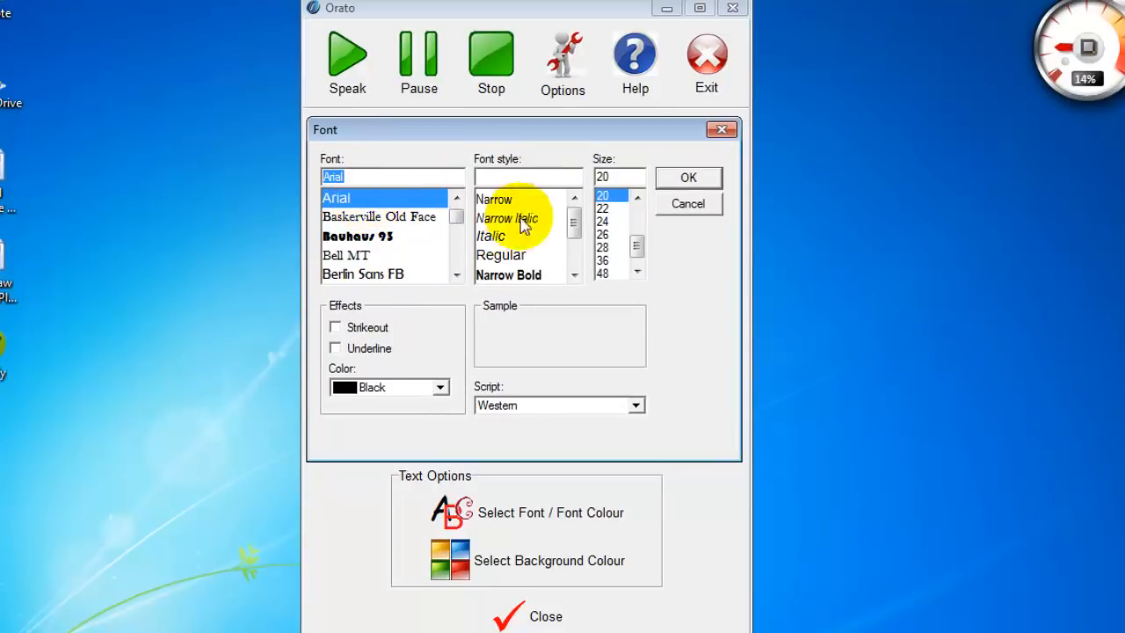
{"action": "scroll", "scroll_direction": "down", "scroll_amount": 3}
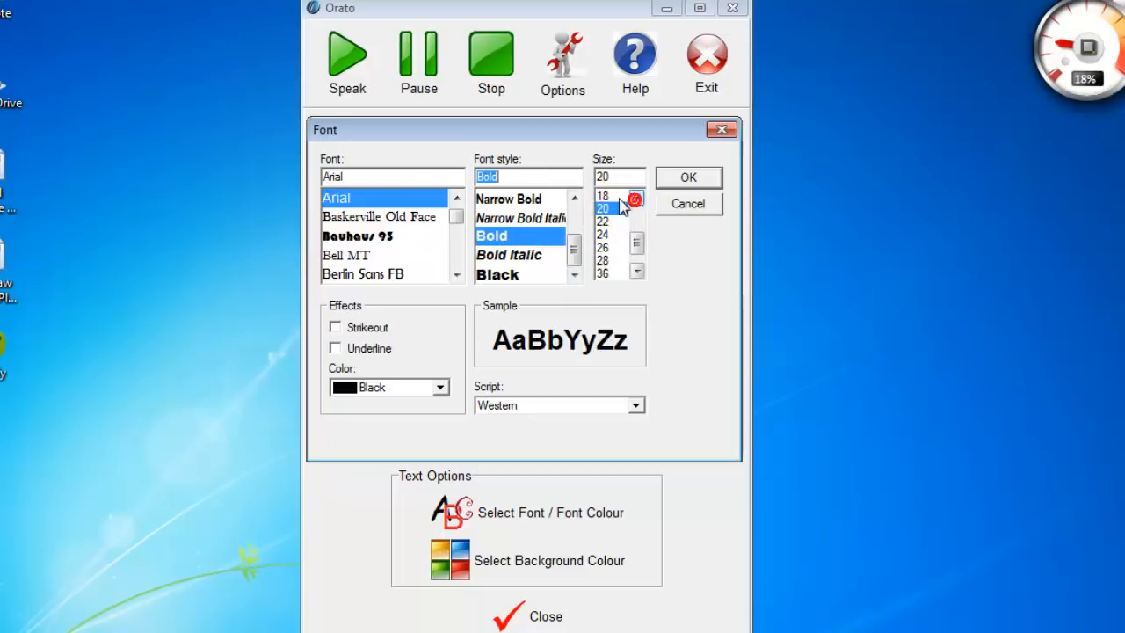
{"action": "left_click", "coordinate": [610, 195]}
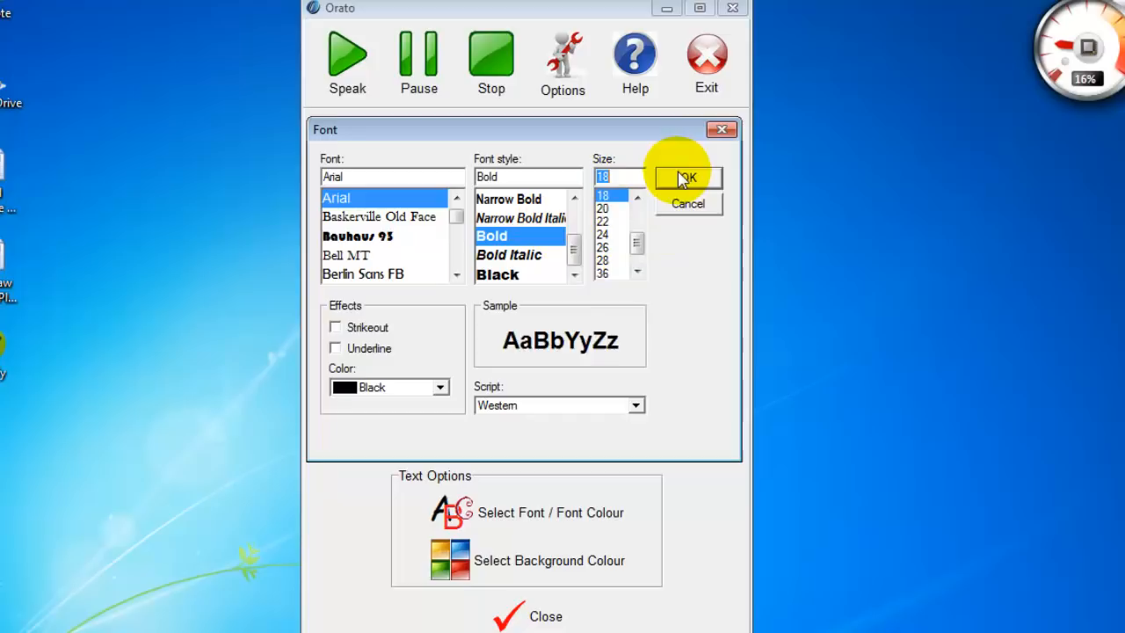
{"action": "left_click", "coordinate": [685, 178]}
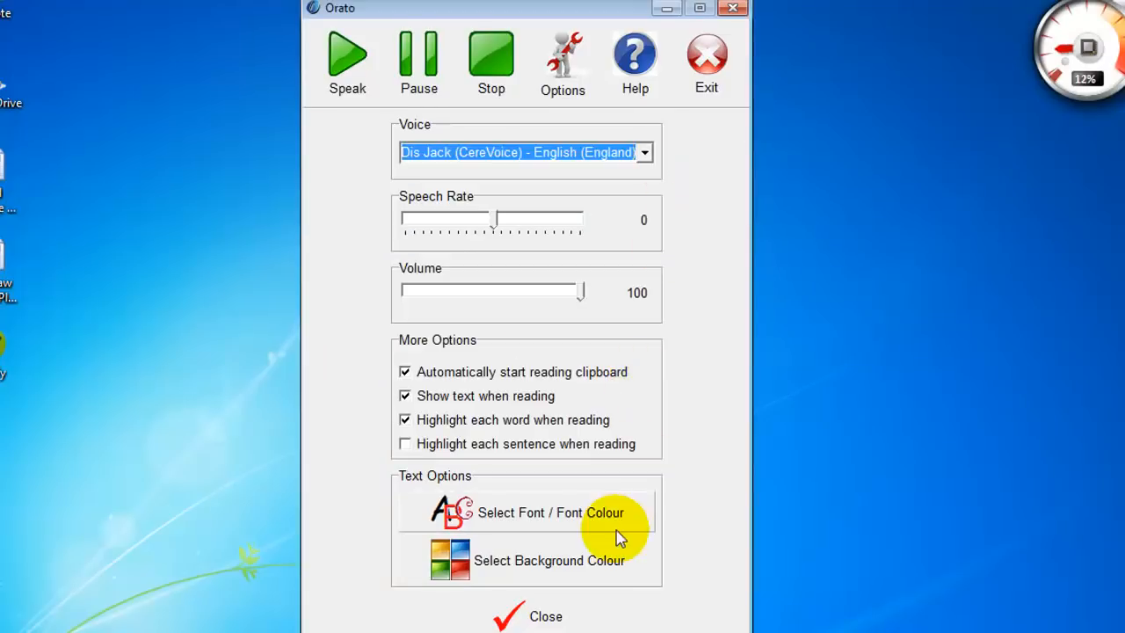
Step: Set a white (255, 255, 255) custom background colour and close the settings panel
{"action": "left_click", "coordinate": [552, 513]}
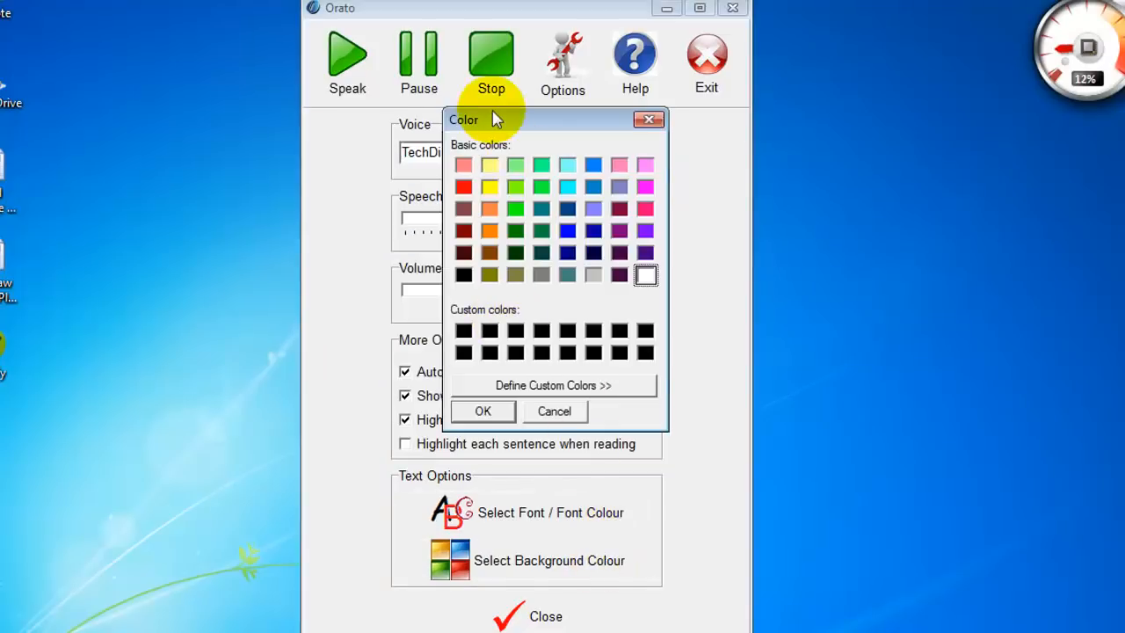
{"action": "left_click_drag", "start_coordinate": [495, 119], "coordinate": [506, 144]}
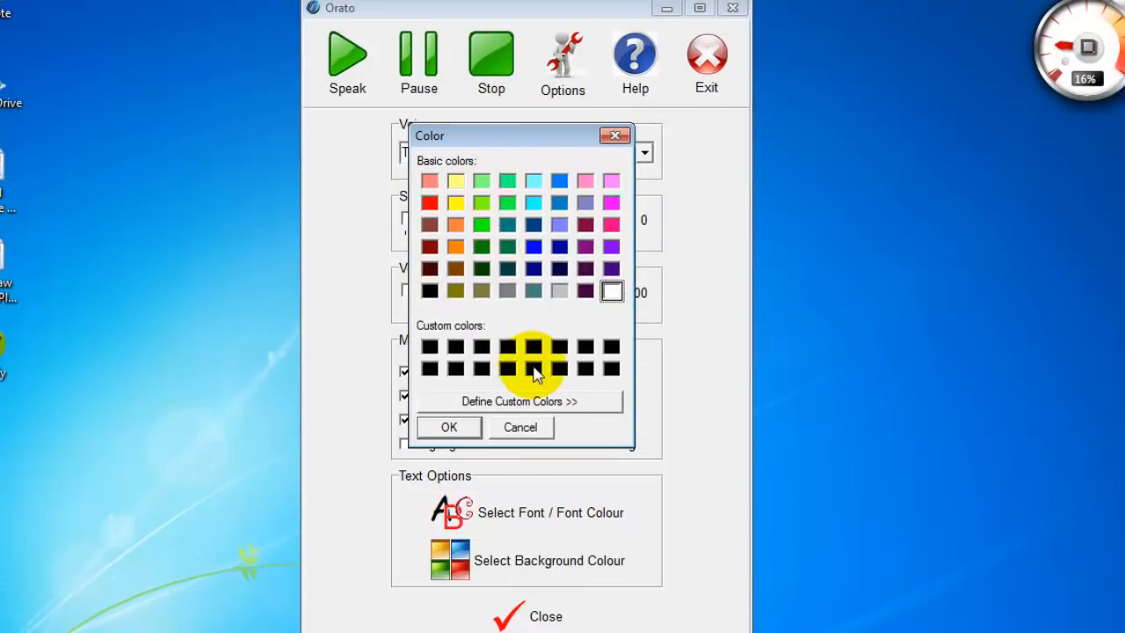
{"action": "left_click", "coordinate": [520, 400]}
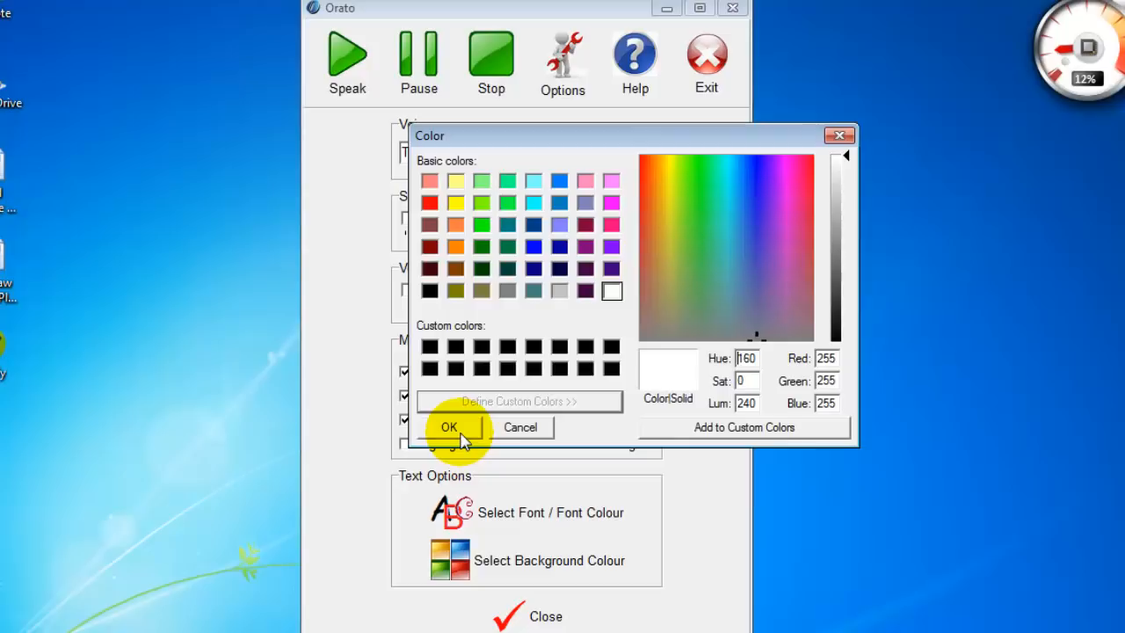
{"action": "left_click", "coordinate": [448, 427]}
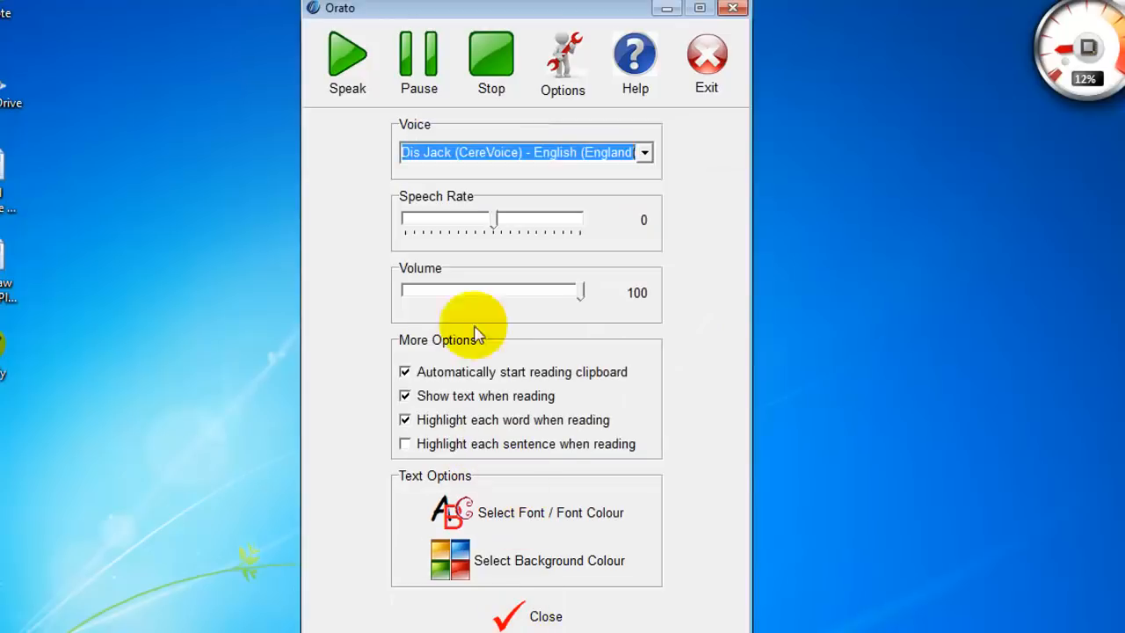
{"action": "mouse_move", "coordinate": [553, 607]}
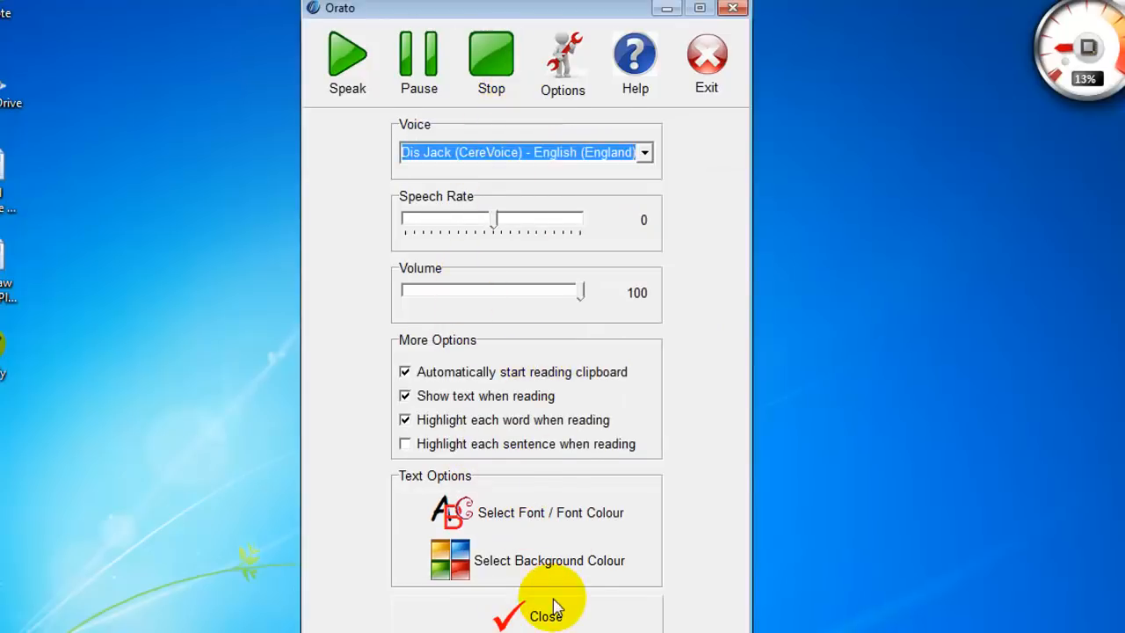
{"action": "left_click", "coordinate": [543, 614]}
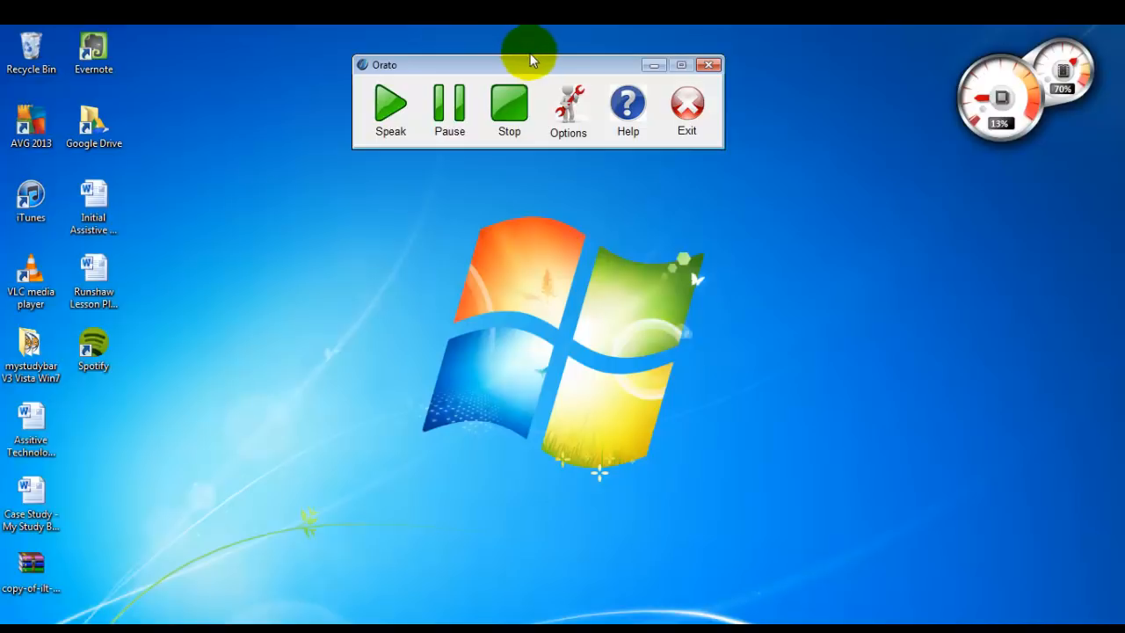
{"action": "mouse_move", "coordinate": [450, 237]}
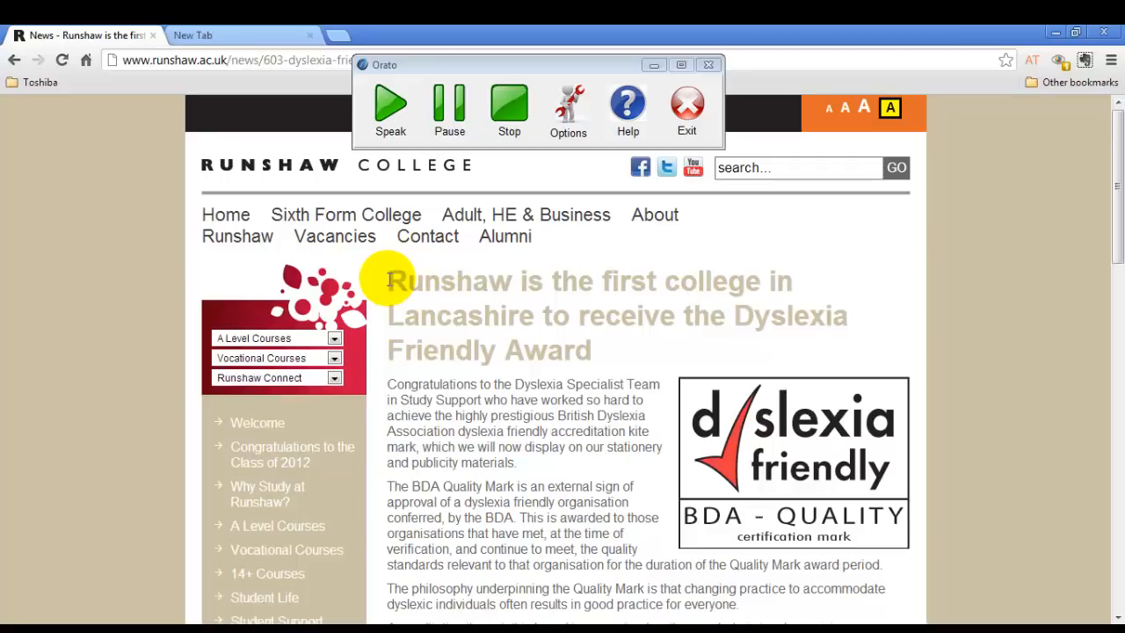
{"action": "left_click_drag", "start_coordinate": [386, 281], "coordinate": [559, 369]}
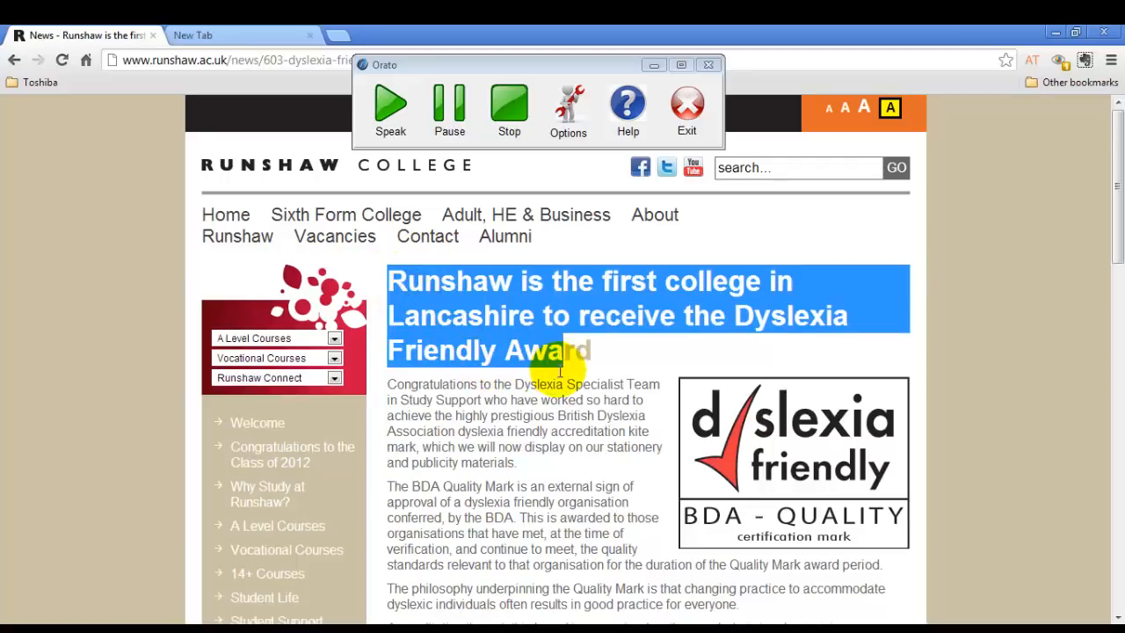
{"action": "mouse_move", "coordinate": [555, 315]}
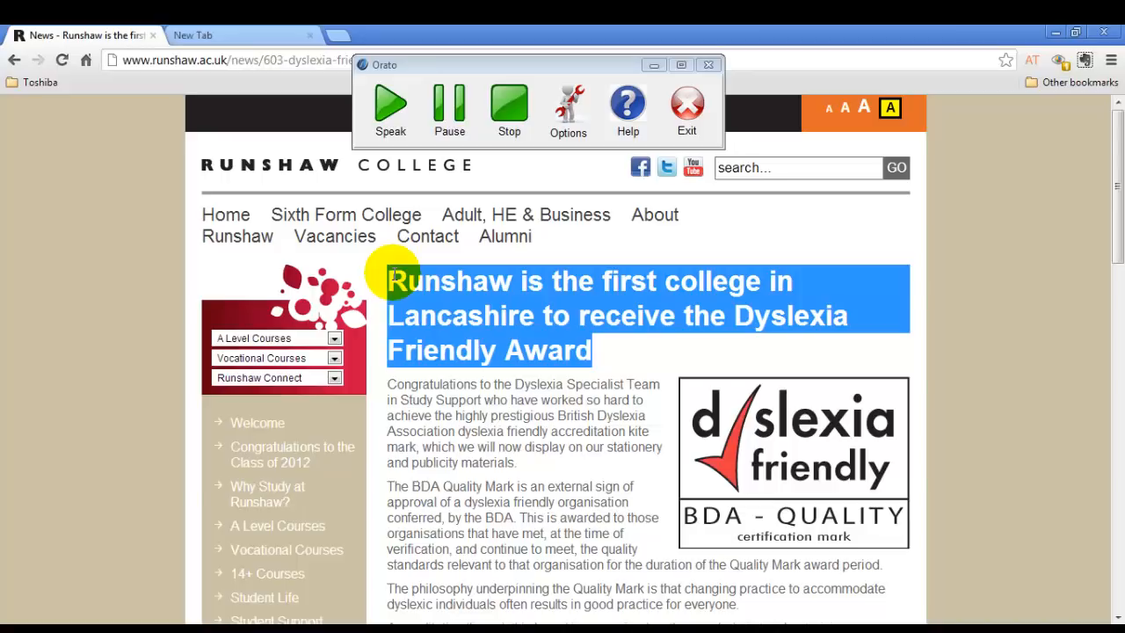
{"action": "left_click", "coordinate": [391, 106]}
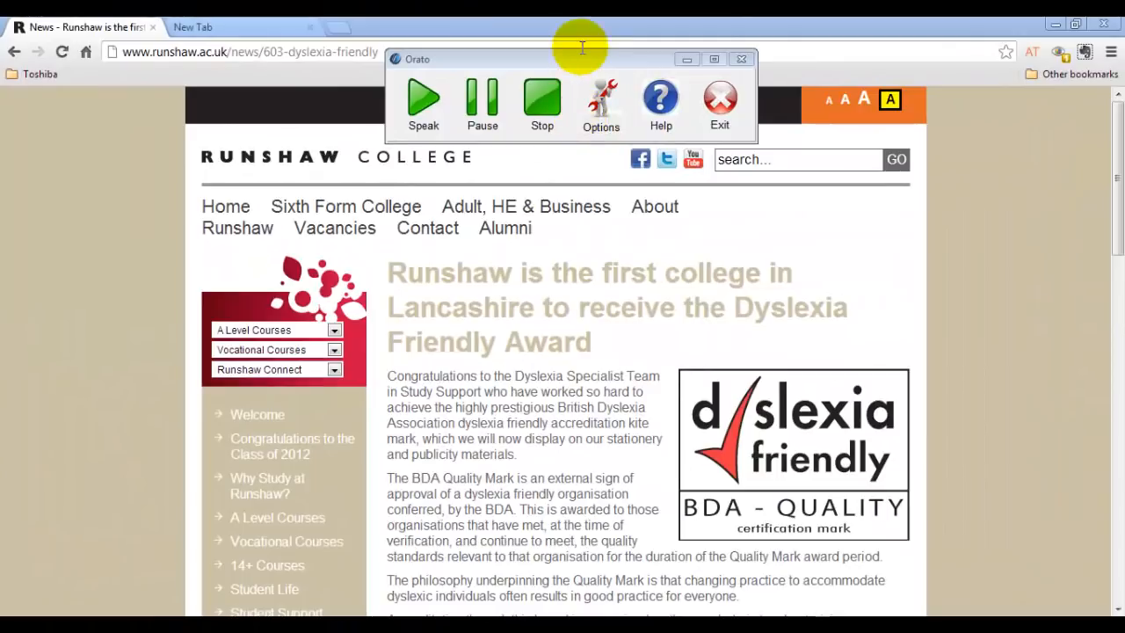
{"action": "mouse_move", "coordinate": [584, 72]}
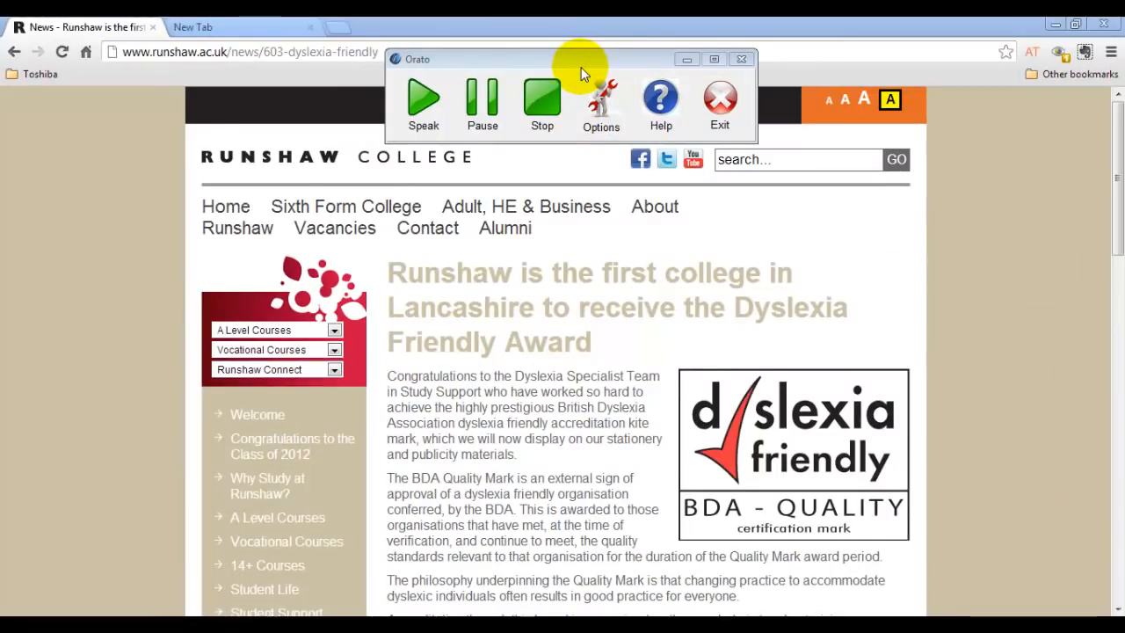
{"action": "mouse_move", "coordinate": [611, 348]}
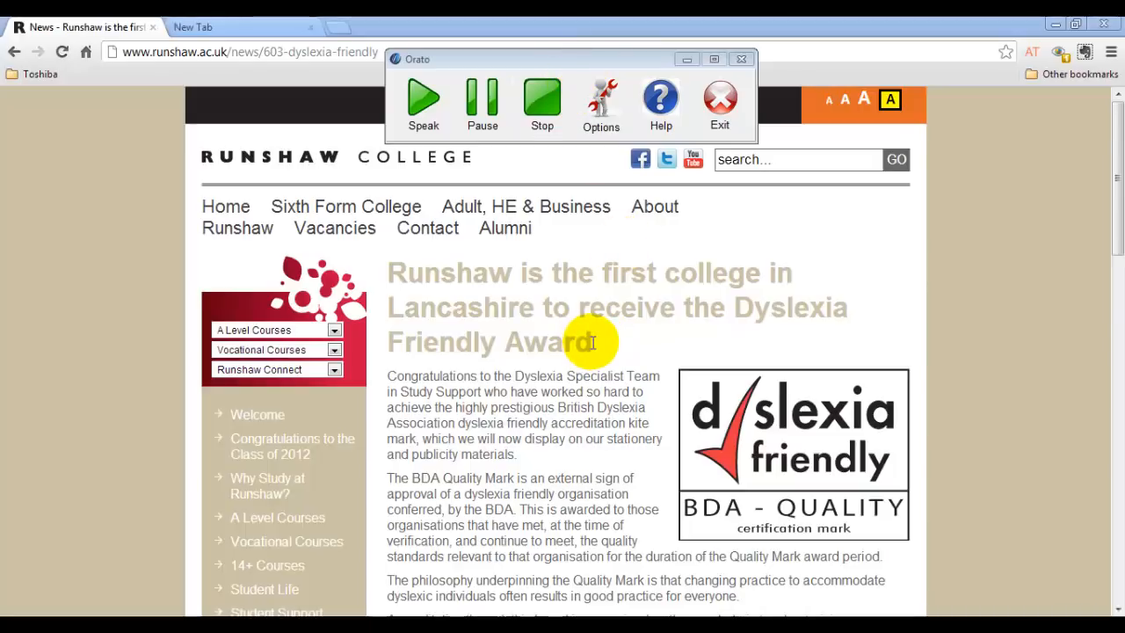
Step: Highlight the Runshaw award headline, have it spoken aloud, then stop the reading
{"action": "left_click_drag", "start_coordinate": [594, 341], "coordinate": [386, 272]}
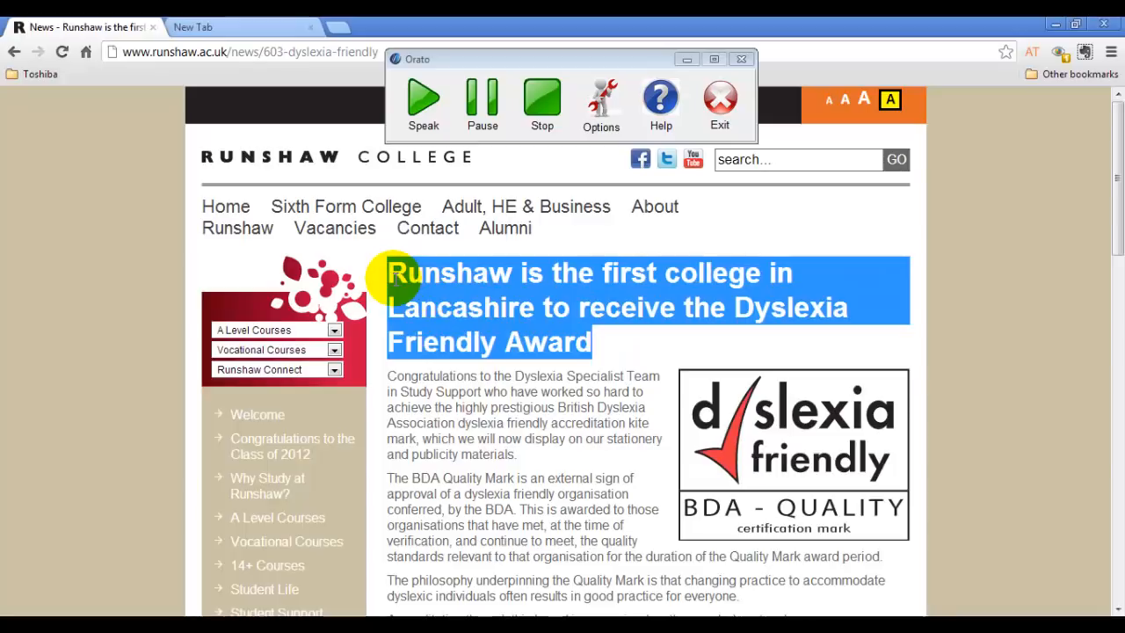
{"action": "mouse_move", "coordinate": [531, 317]}
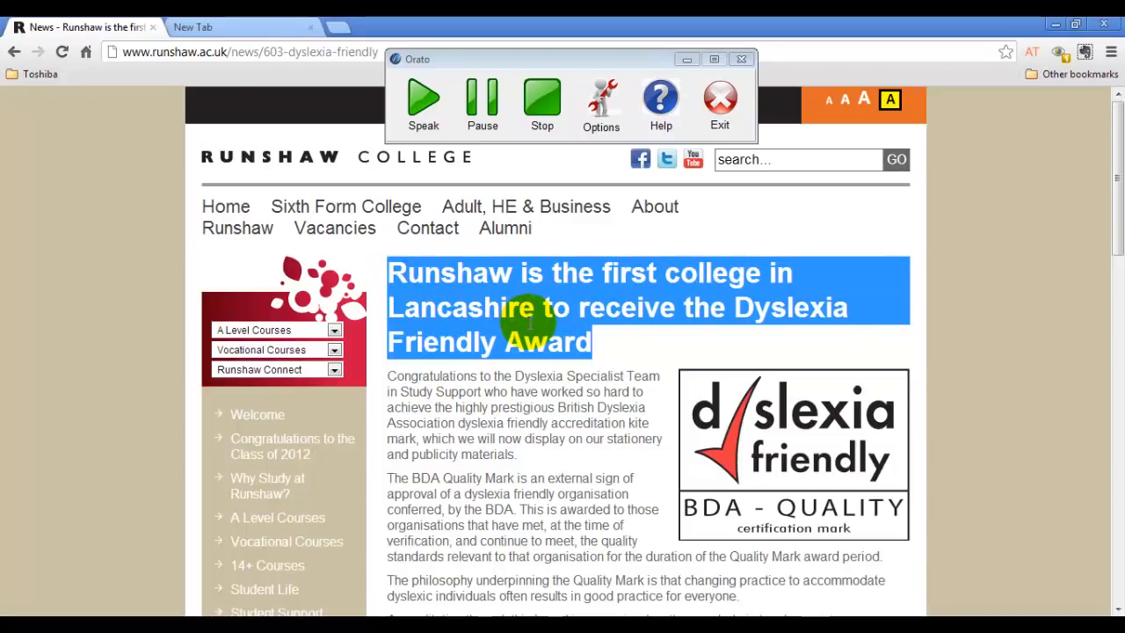
{"action": "left_click", "coordinate": [423, 99]}
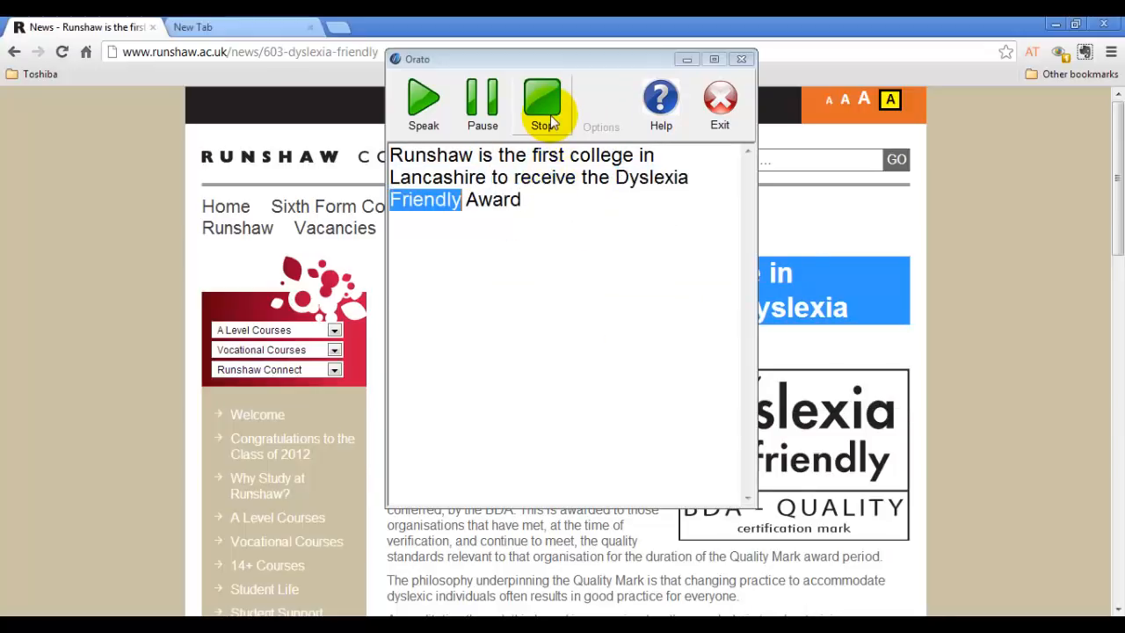
{"action": "left_click", "coordinate": [541, 97]}
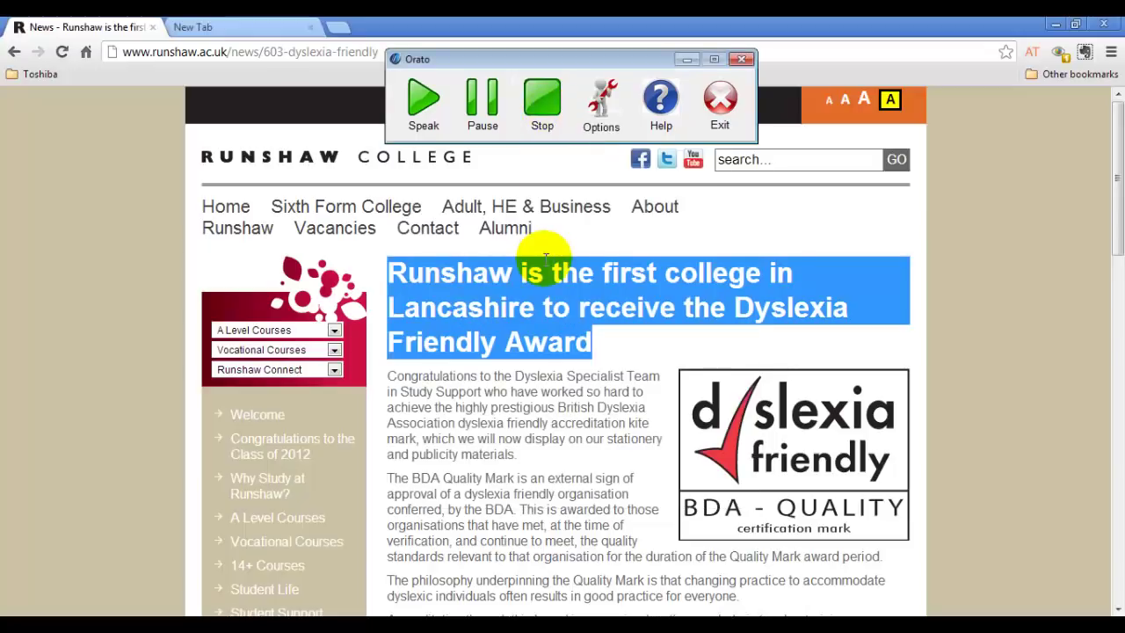
{"action": "mouse_move", "coordinate": [542, 248]}
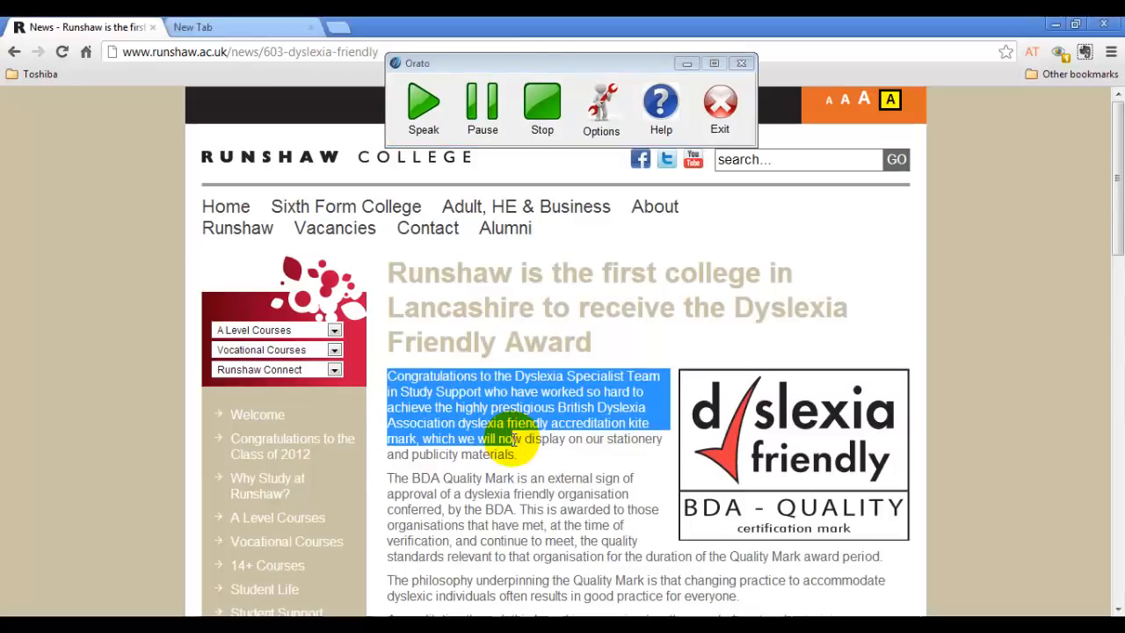
Step: Read the first two article paragraphs aloud, pausing midway while moving the window, then halt
{"action": "left_click_drag", "start_coordinate": [509, 439], "coordinate": [879, 555]}
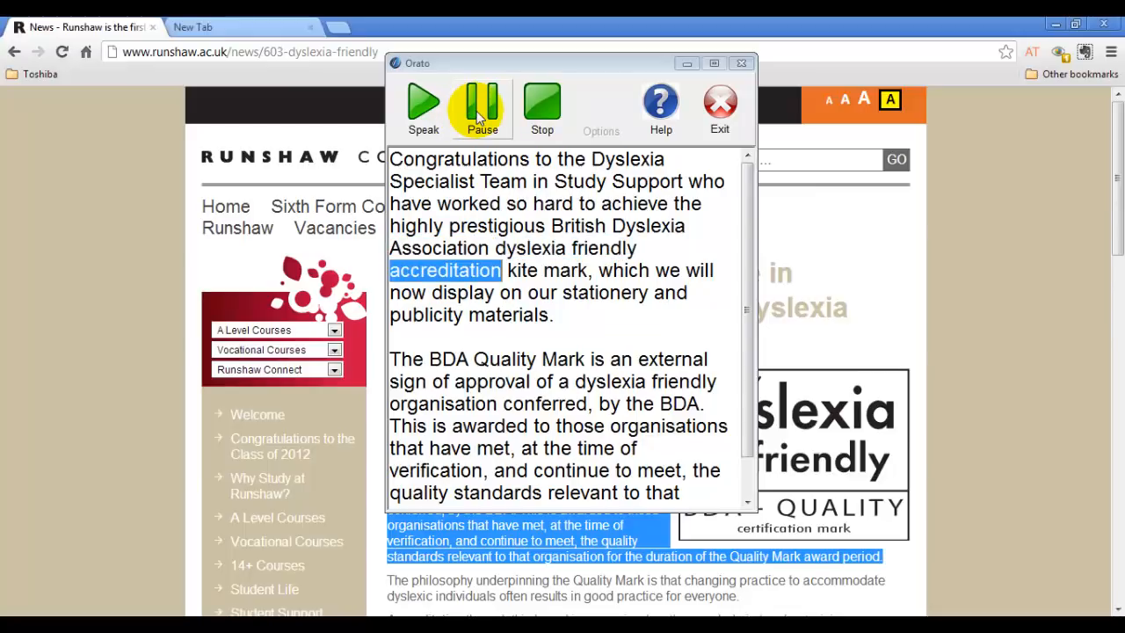
{"action": "left_click", "coordinate": [481, 100]}
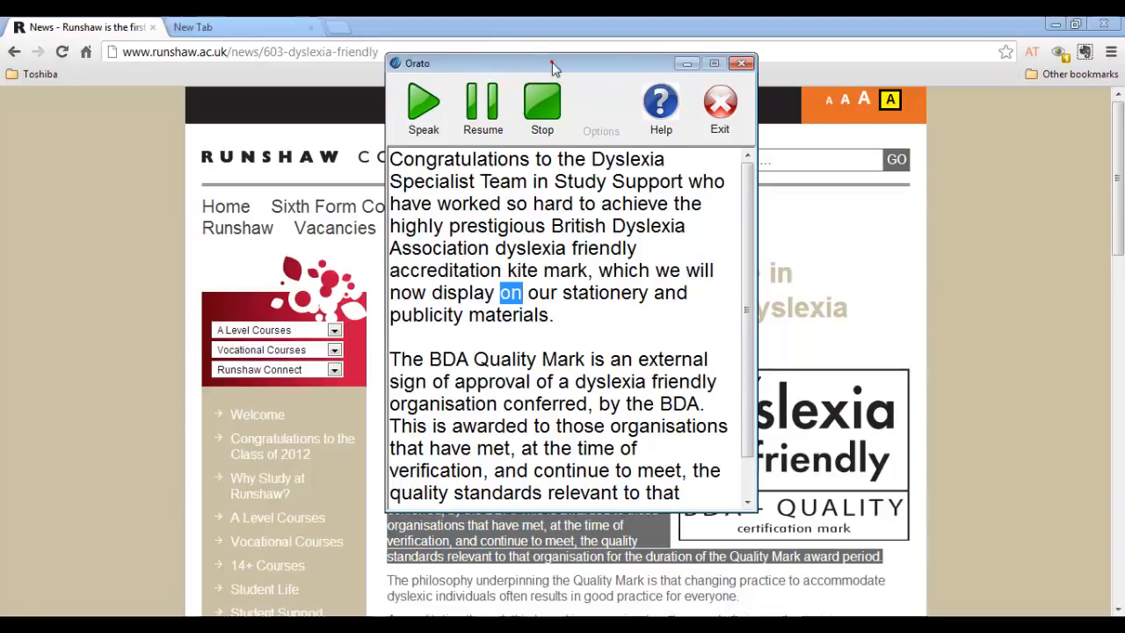
{"action": "left_click_drag", "start_coordinate": [553, 67], "coordinate": [232, 100]}
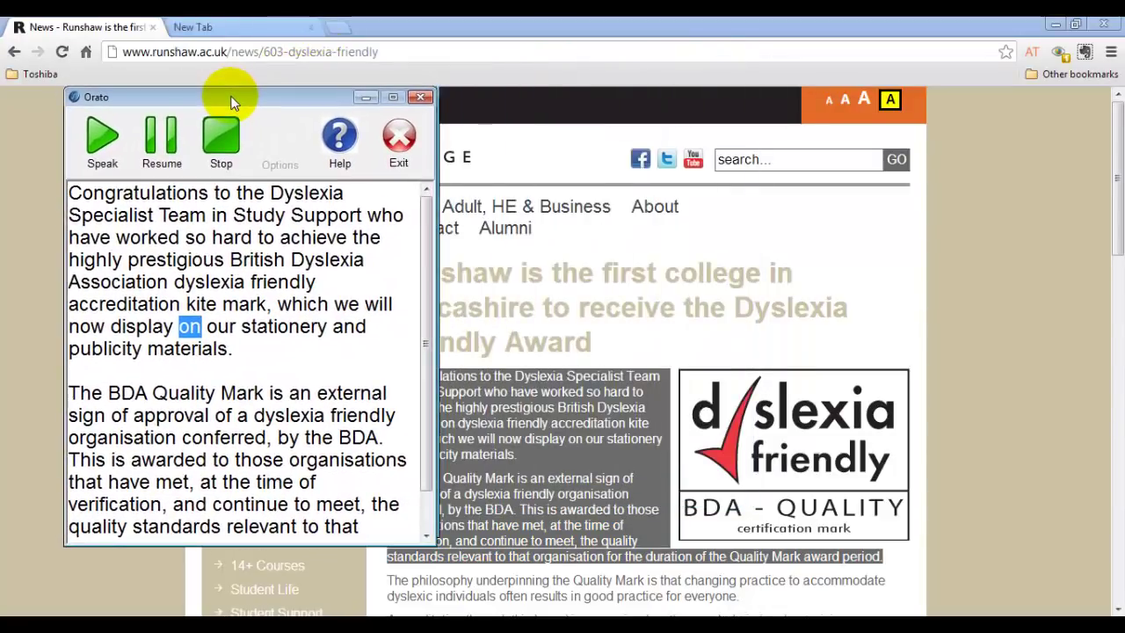
{"action": "left_click_drag", "start_coordinate": [232, 97], "coordinate": [537, 97]}
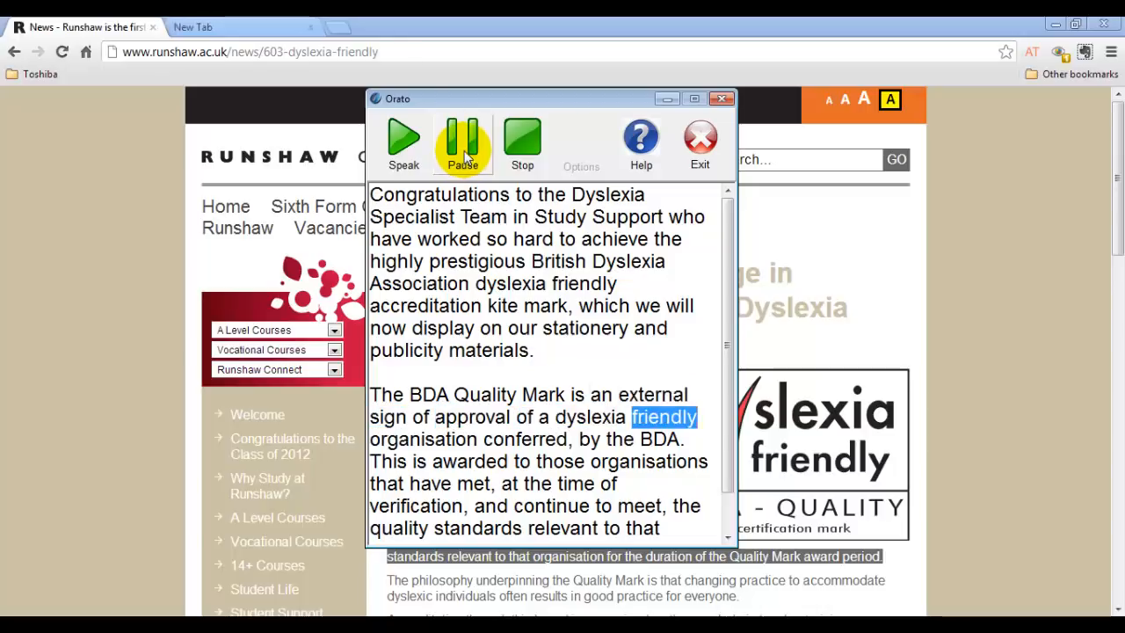
{"action": "left_click", "coordinate": [522, 137]}
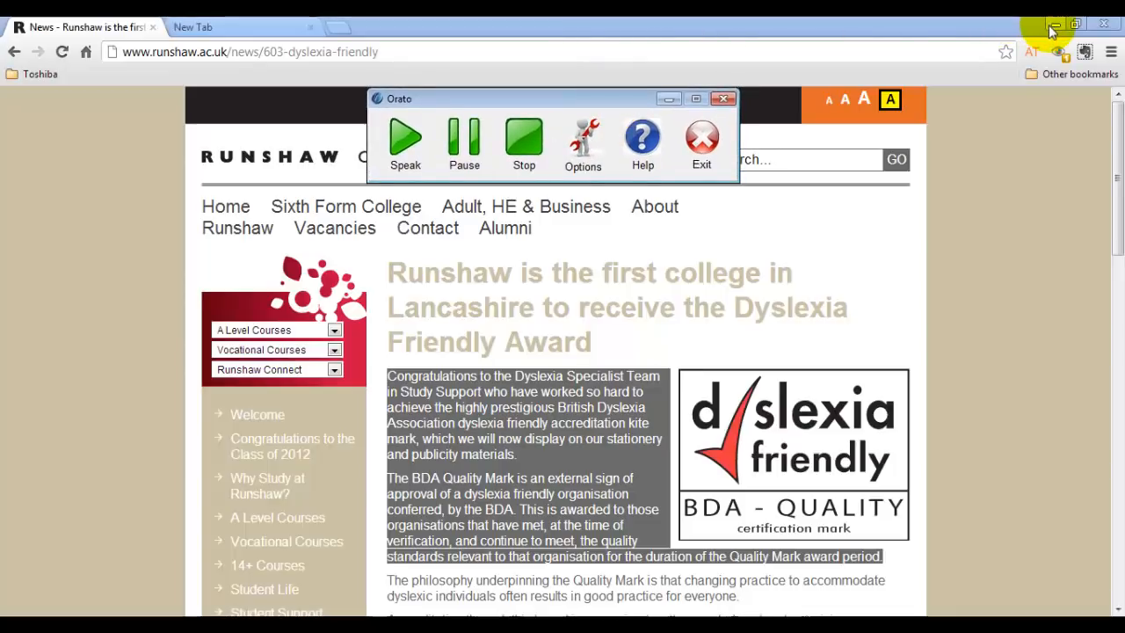
{"action": "mouse_move", "coordinate": [973, 43]}
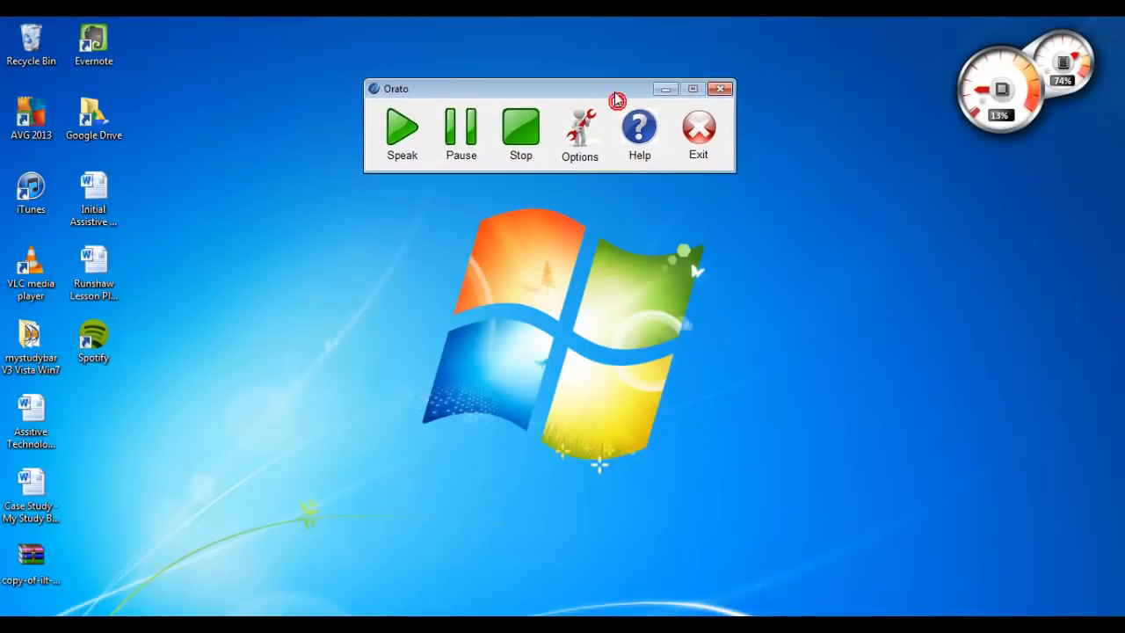
Step: Reposition the Orato toolbar on the desktop after the browser is put away
{"action": "left_click_drag", "start_coordinate": [548, 88], "coordinate": [555, 79]}
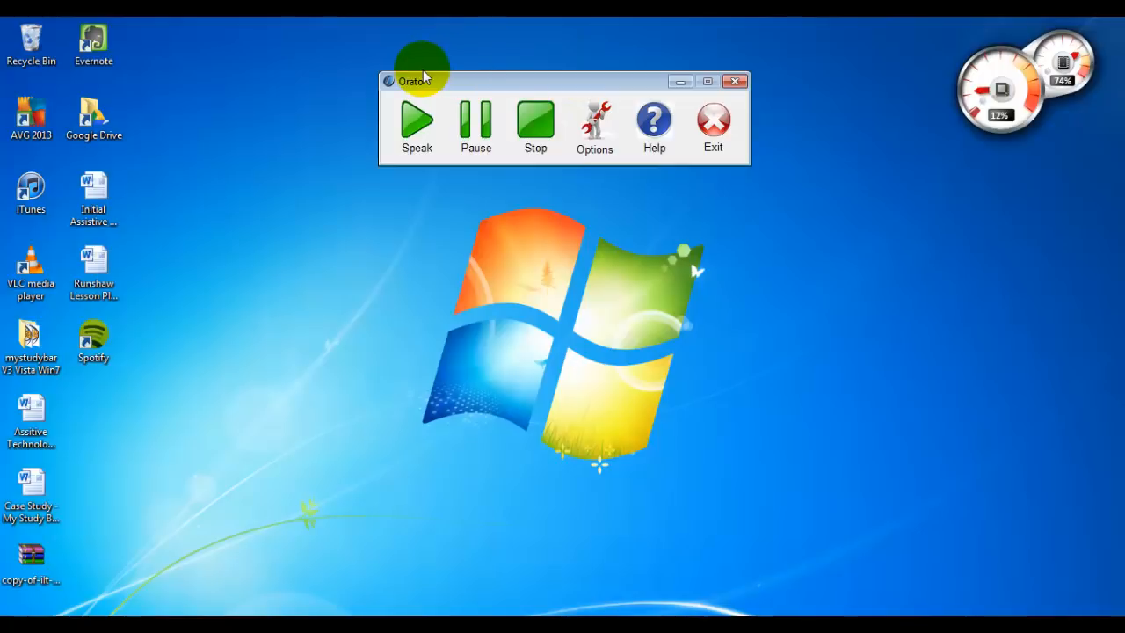
{"action": "mouse_move", "coordinate": [615, 422]}
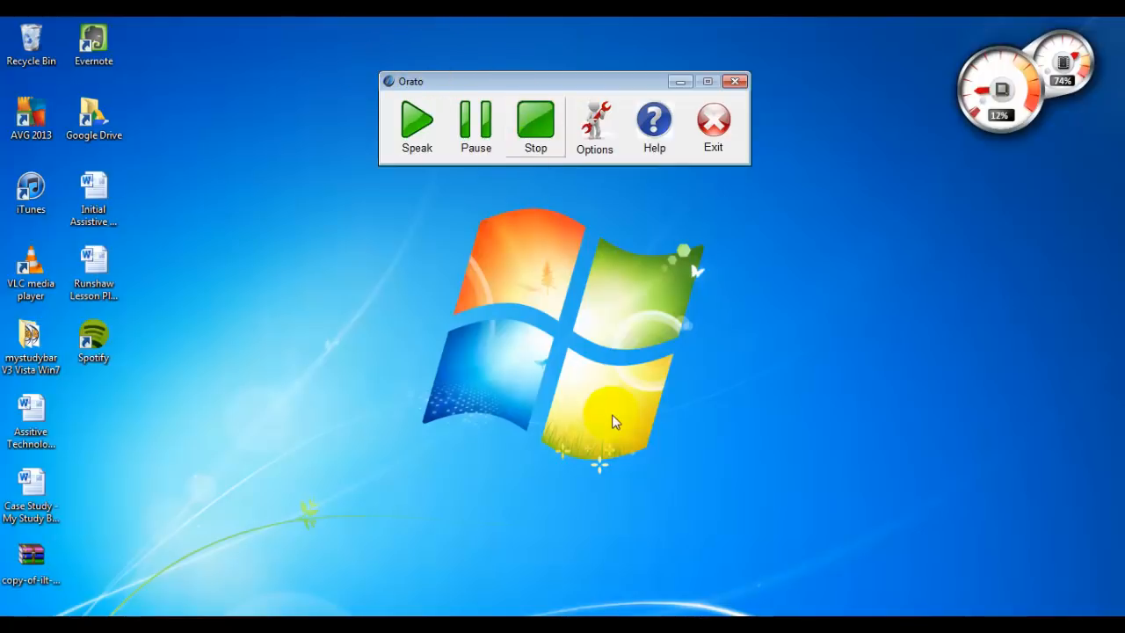